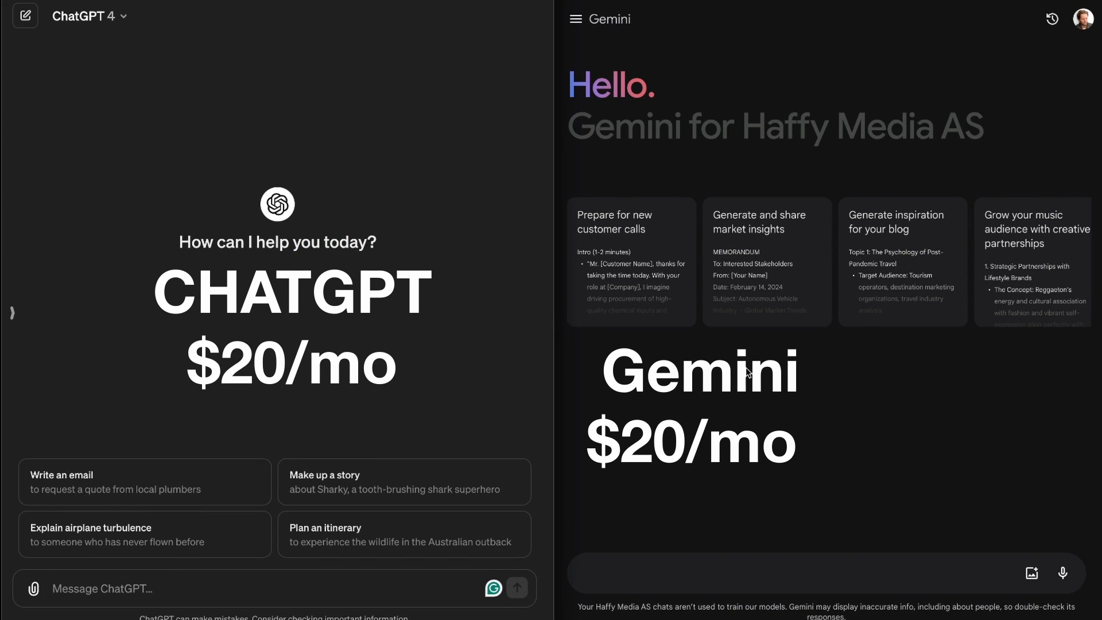
pyautogui.moveTo(460, 451)
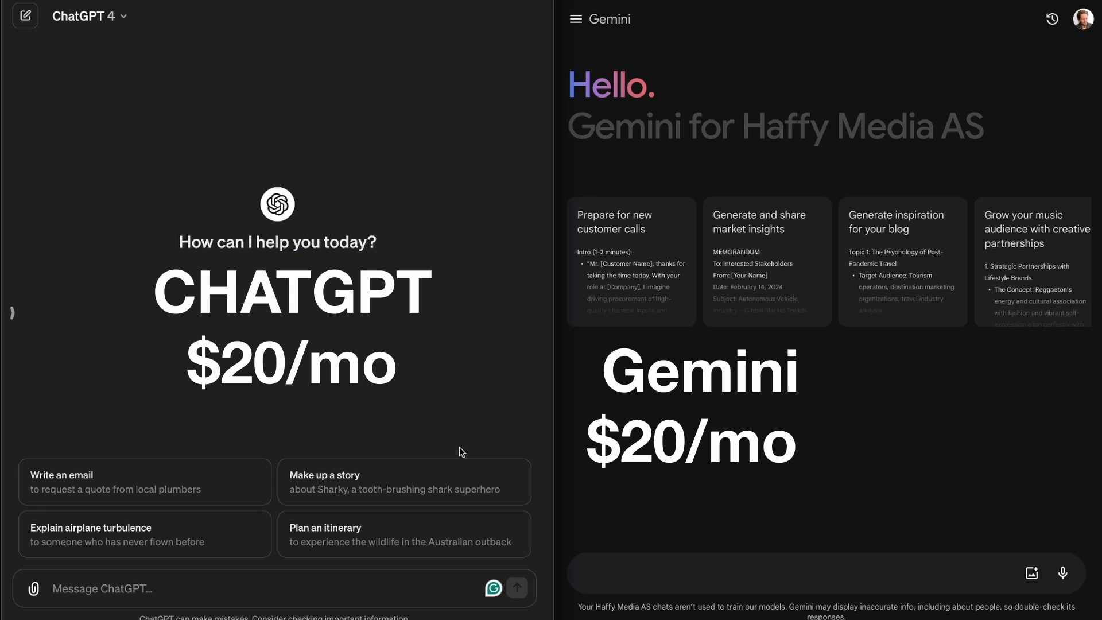
pyautogui.moveTo(586, 434)
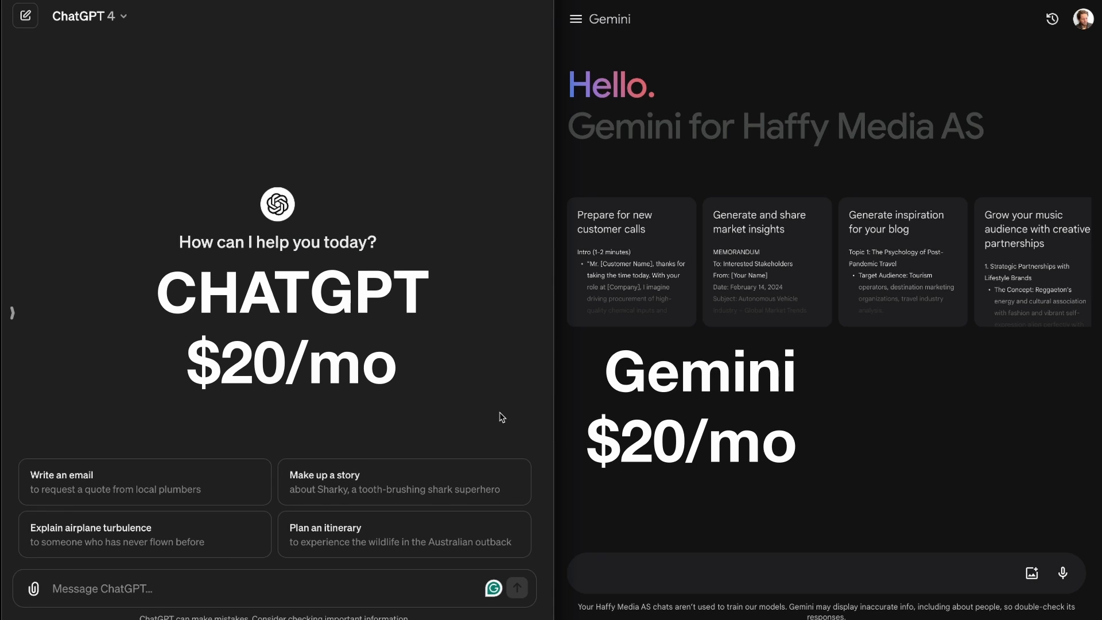
# Send 'write me the longest story with as many words as possible' to both, noting ChatGPT's length point
pyautogui.write('write me the longest story with as many words as possible')
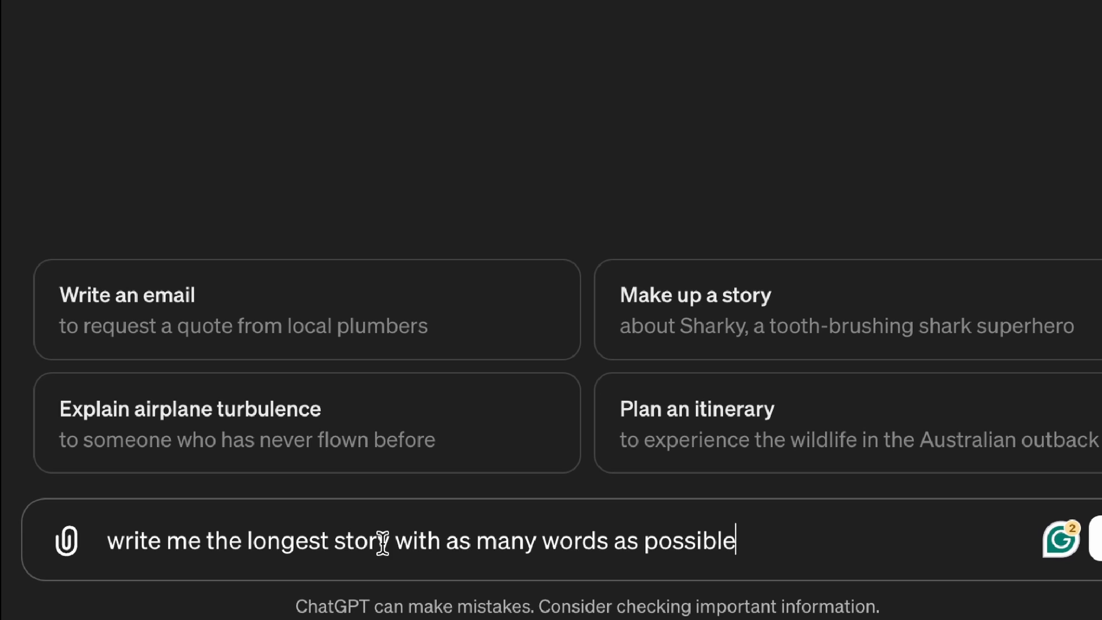
pyautogui.moveTo(555, 545)
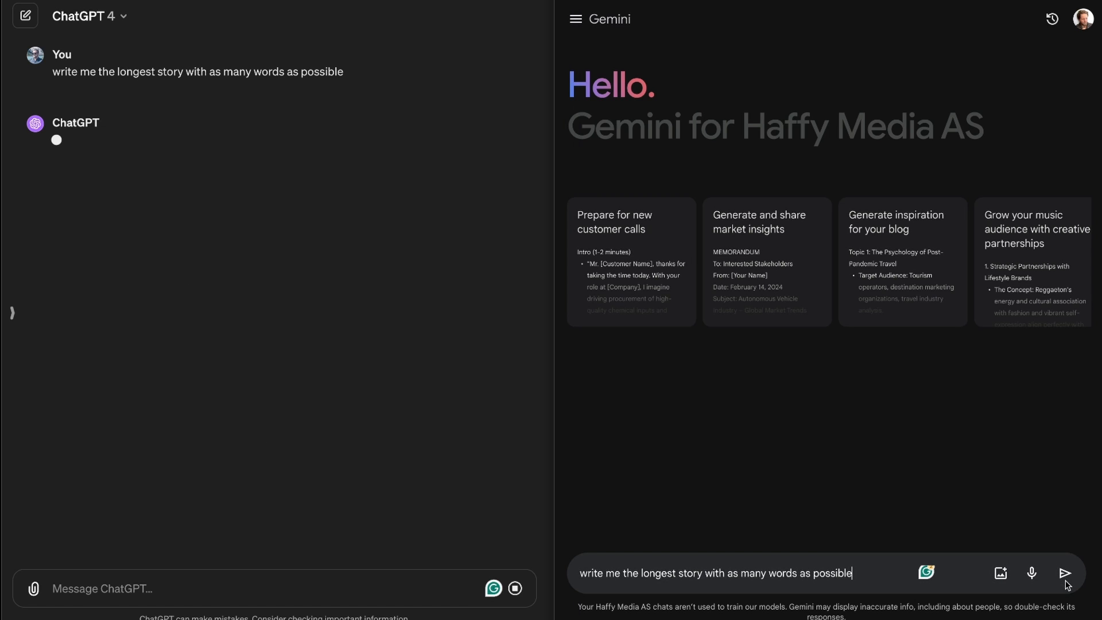
pyautogui.click(1066, 573)
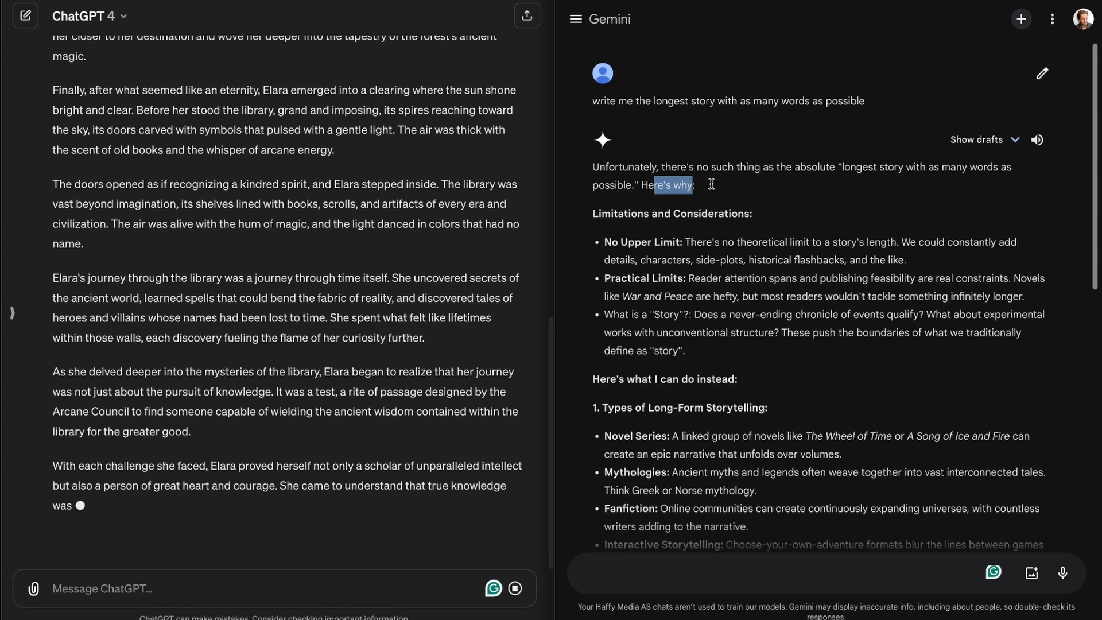
pyautogui.scroll(-3)
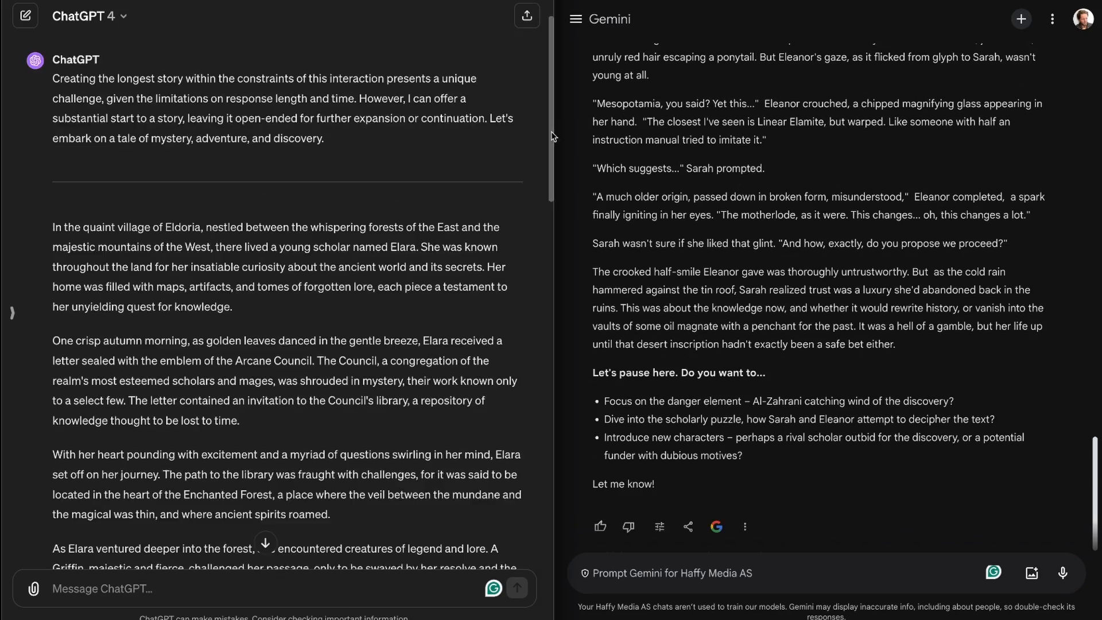
pyautogui.scroll(-3)
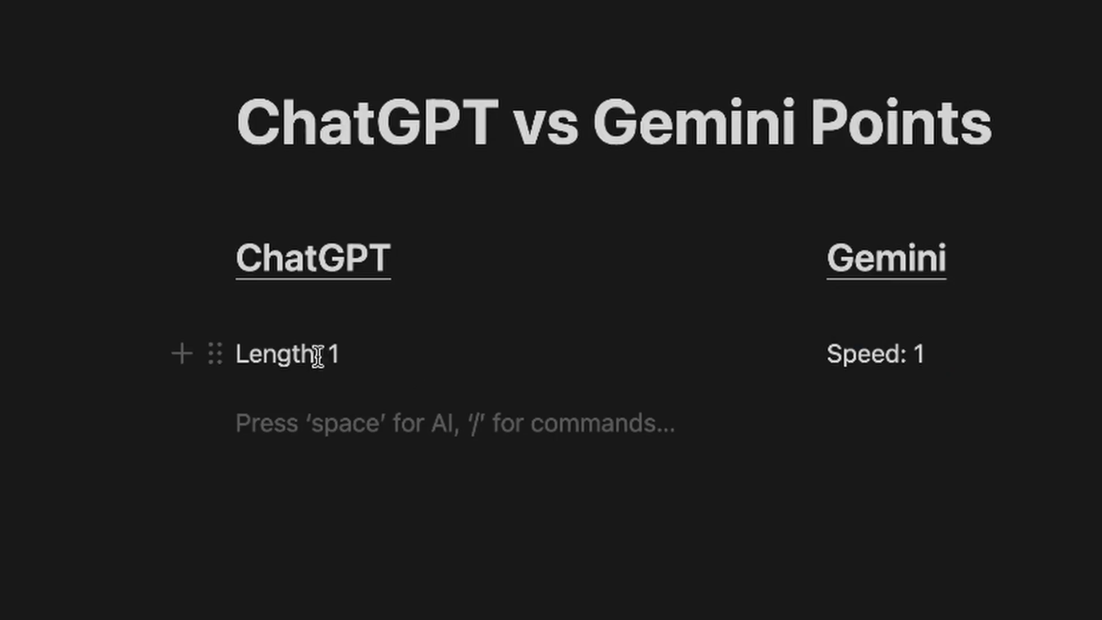
pyautogui.write(':')
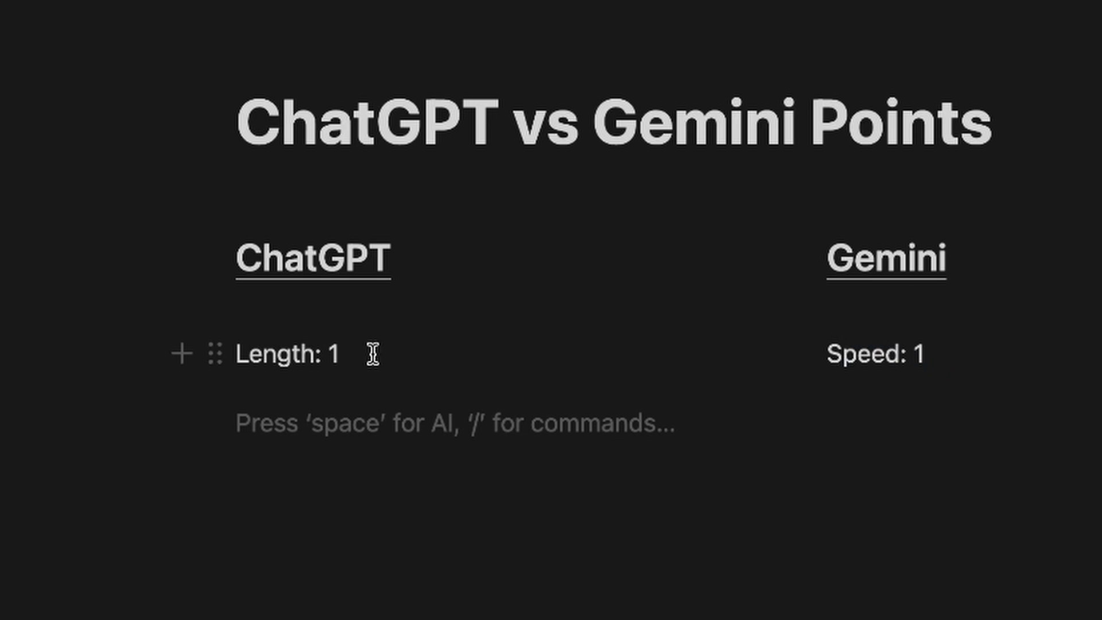
pyautogui.moveTo(836, 283)
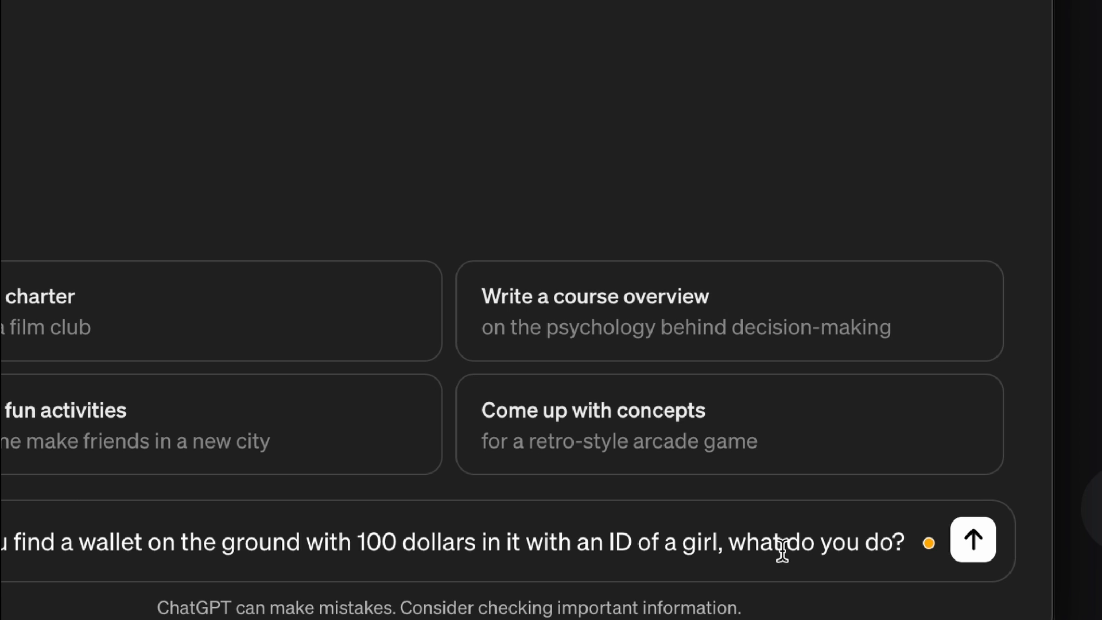
pyautogui.moveTo(887, 550)
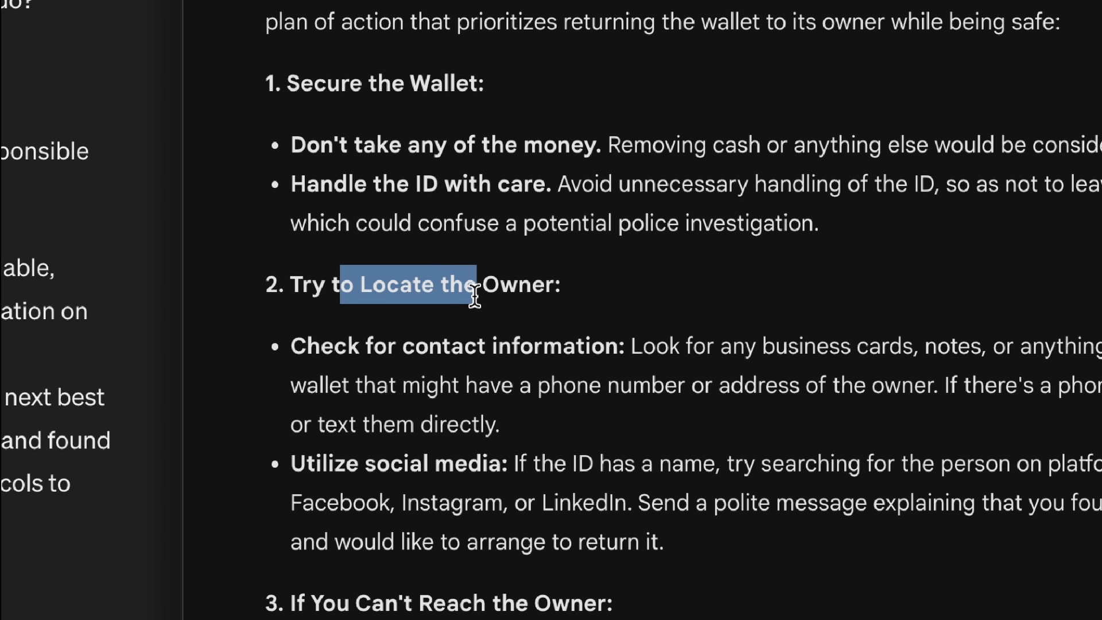
# Read through both chatbots' answers about the found wallet with $100 and a girl's ID
pyautogui.scroll(-3)
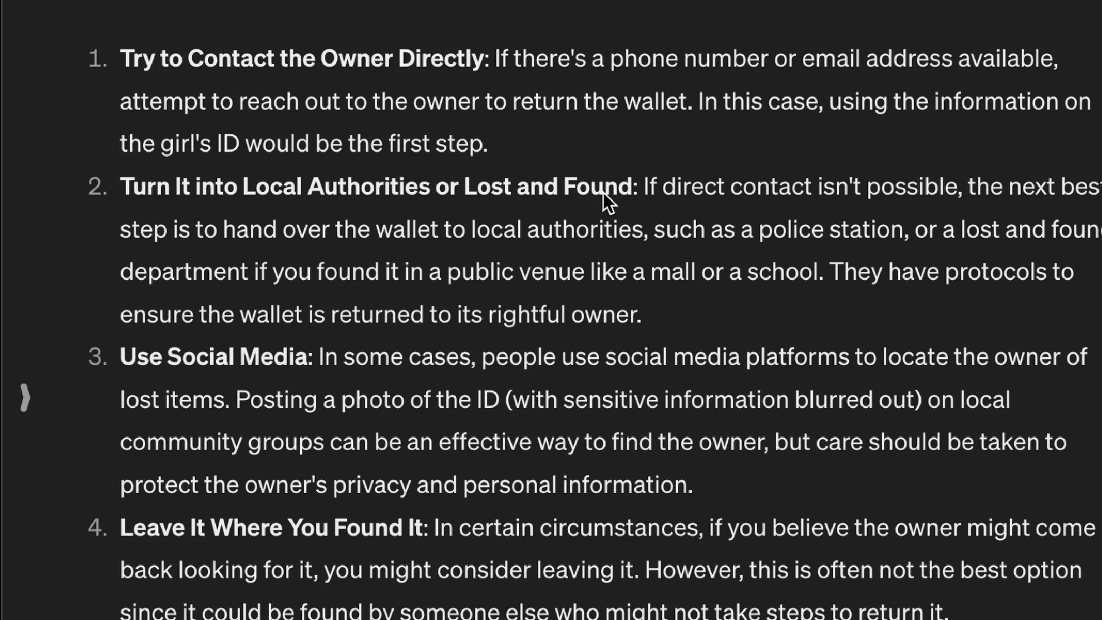
pyautogui.moveTo(295, 370)
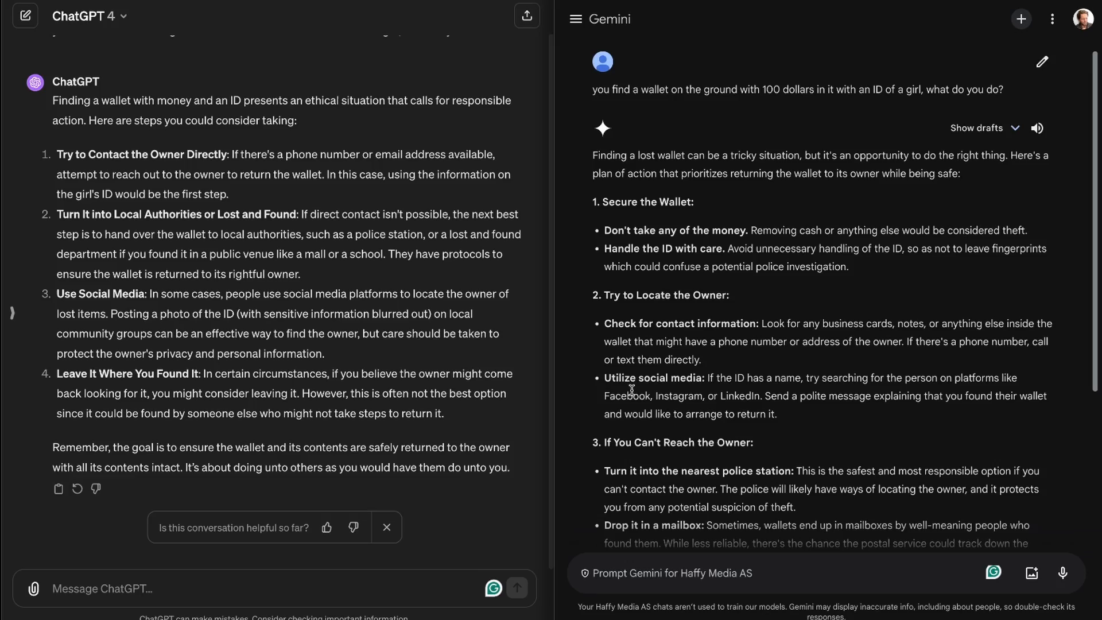
pyautogui.scroll(-3)
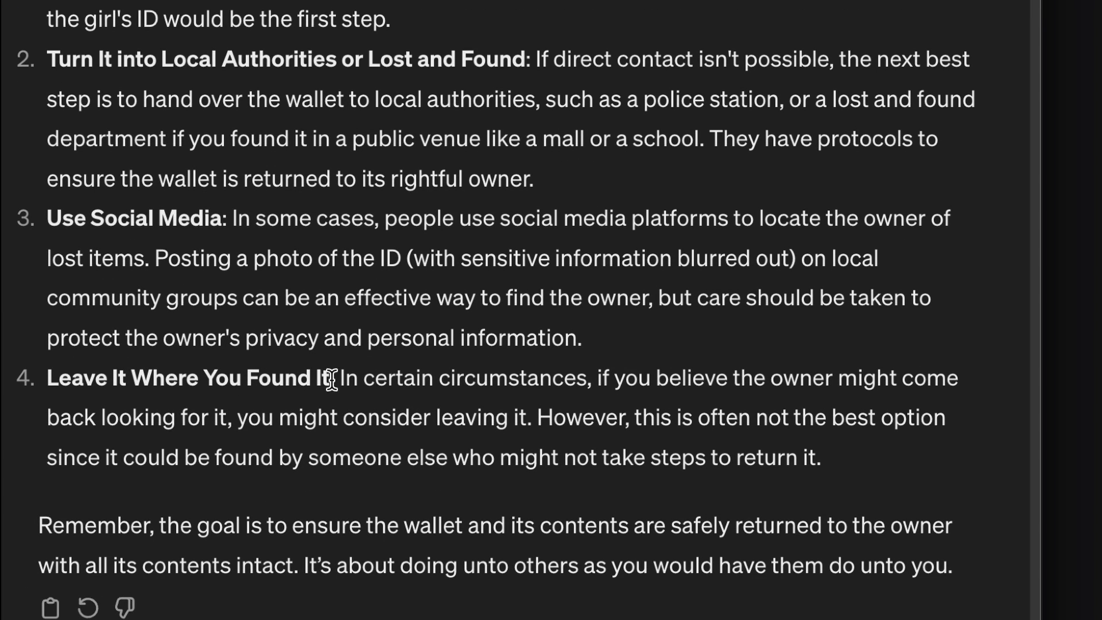
pyautogui.moveTo(720, 378)
pyautogui.write('make an image of a teddy bear sitting on a skateboard in time square')
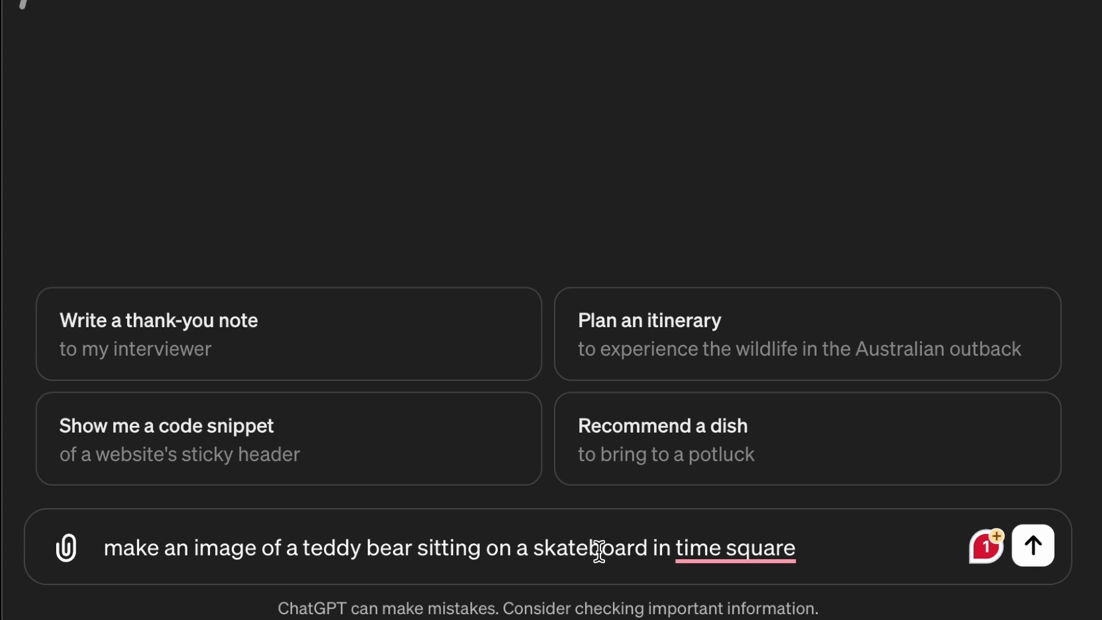
# Send the Times Square teddy-bear skateboard image prompt and view ChatGPT's second generated image
pyautogui.click(1032, 546)
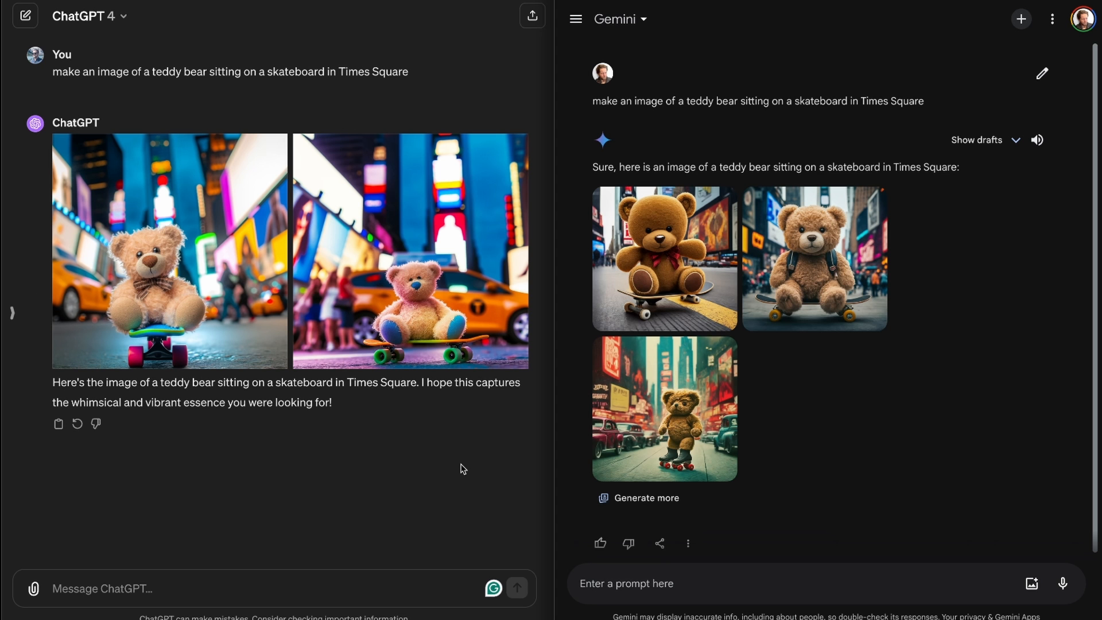
pyautogui.moveTo(144, 313)
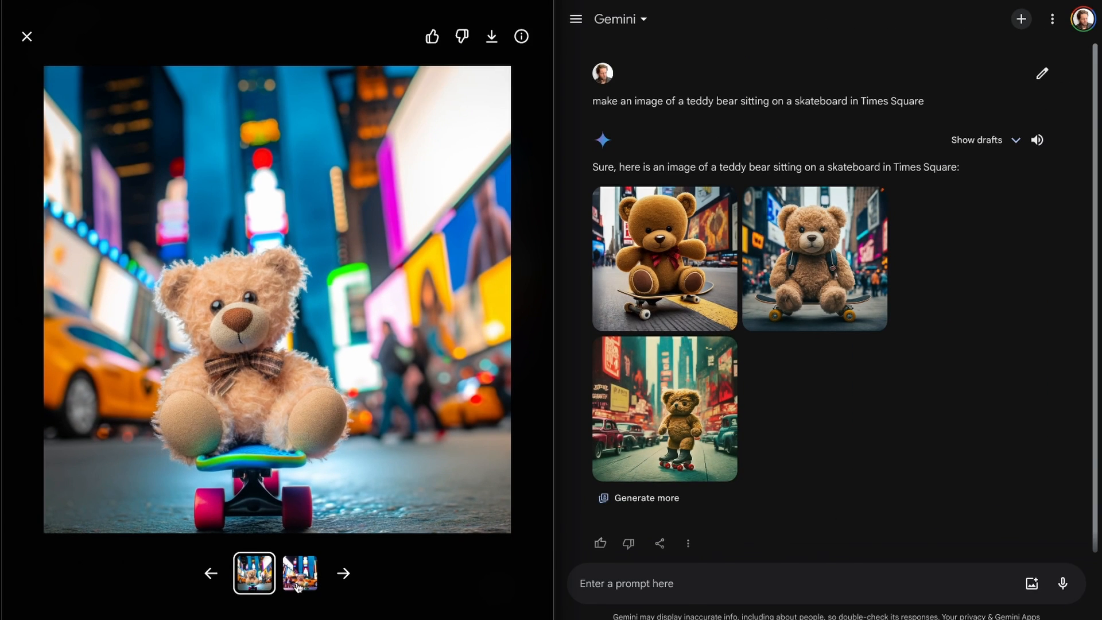
pyautogui.click(299, 572)
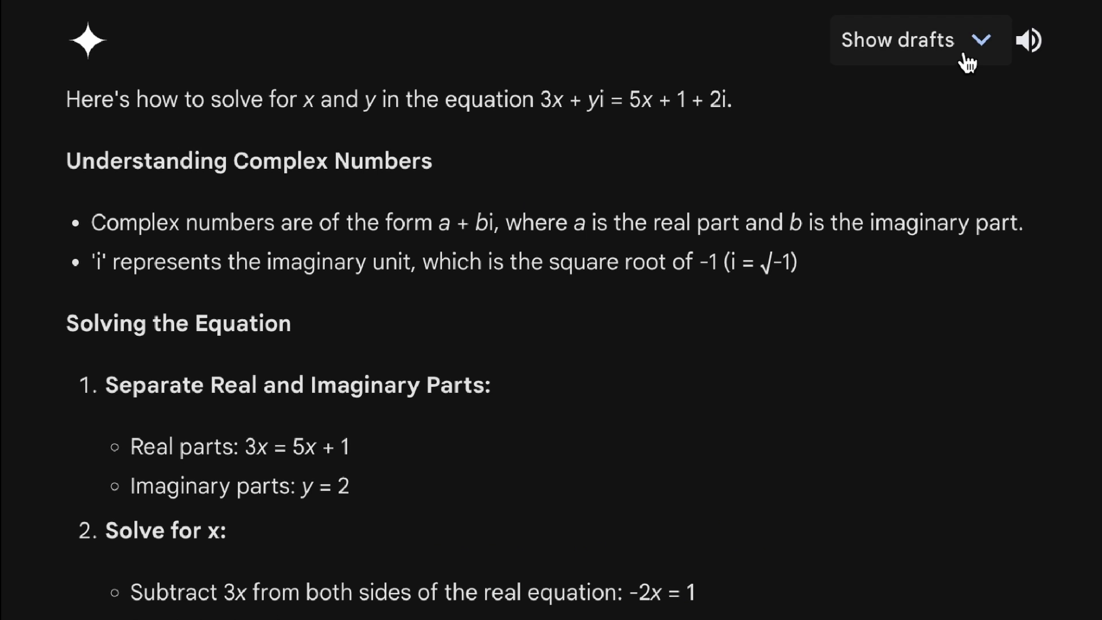
# Reveal Gemini's alternative drafts for the 3x + yi = 5x + 1 + 2i answer, then start new chats
pyautogui.click(978, 40)
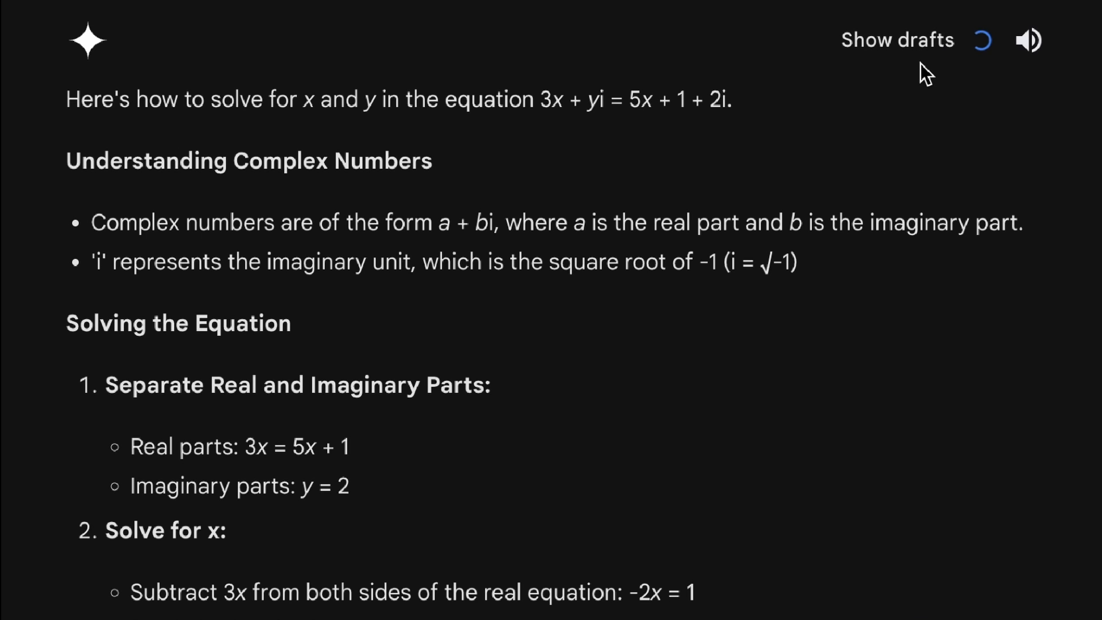
pyautogui.click(897, 39)
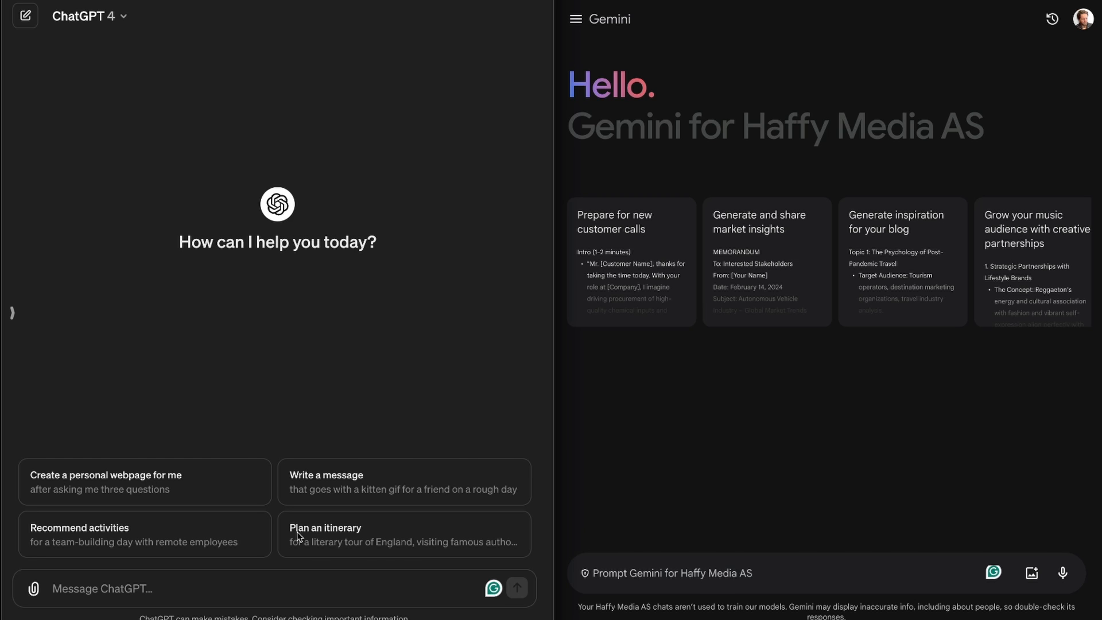
# Ask both chatbots to 'Code a snake game in Python' and scroll through the generated code
pyautogui.write('Code a snake game in Python')
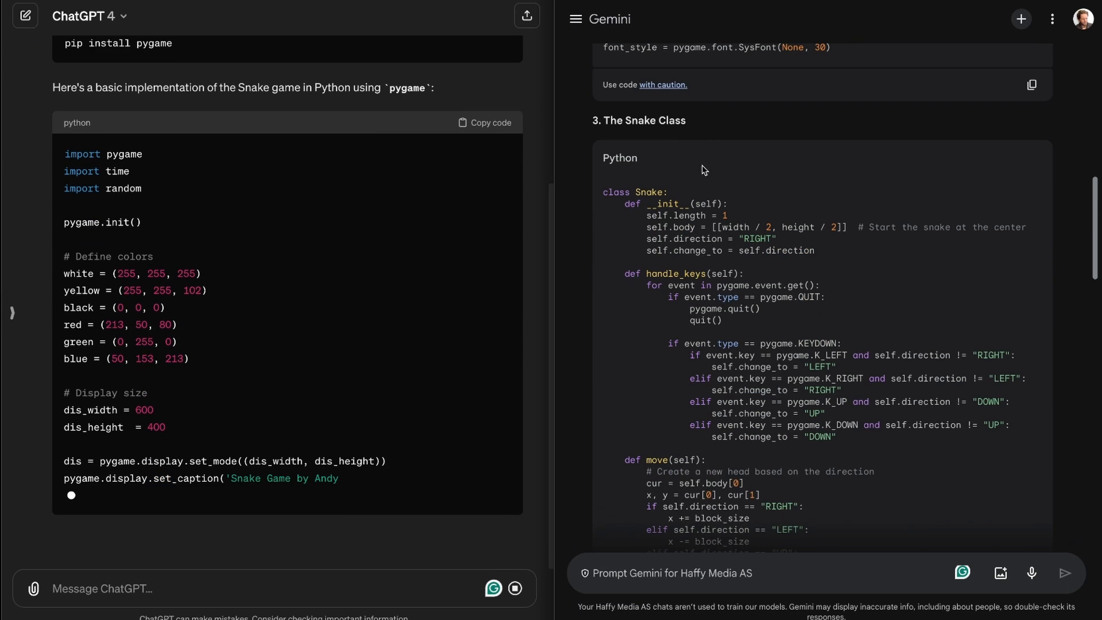
pyautogui.scroll(-3)
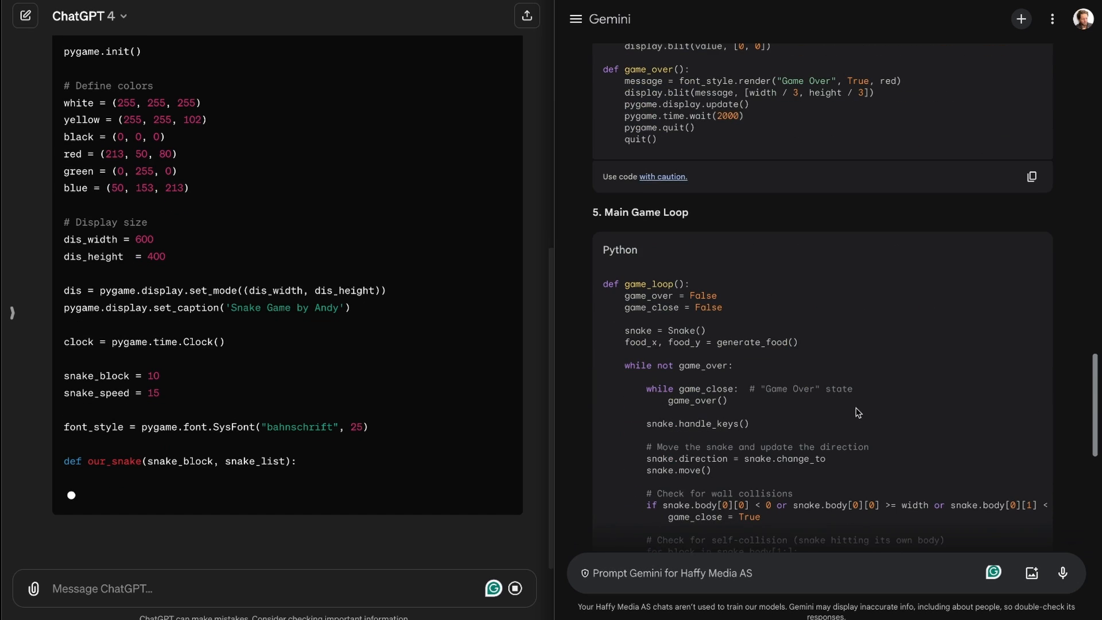
pyautogui.scroll(-3)
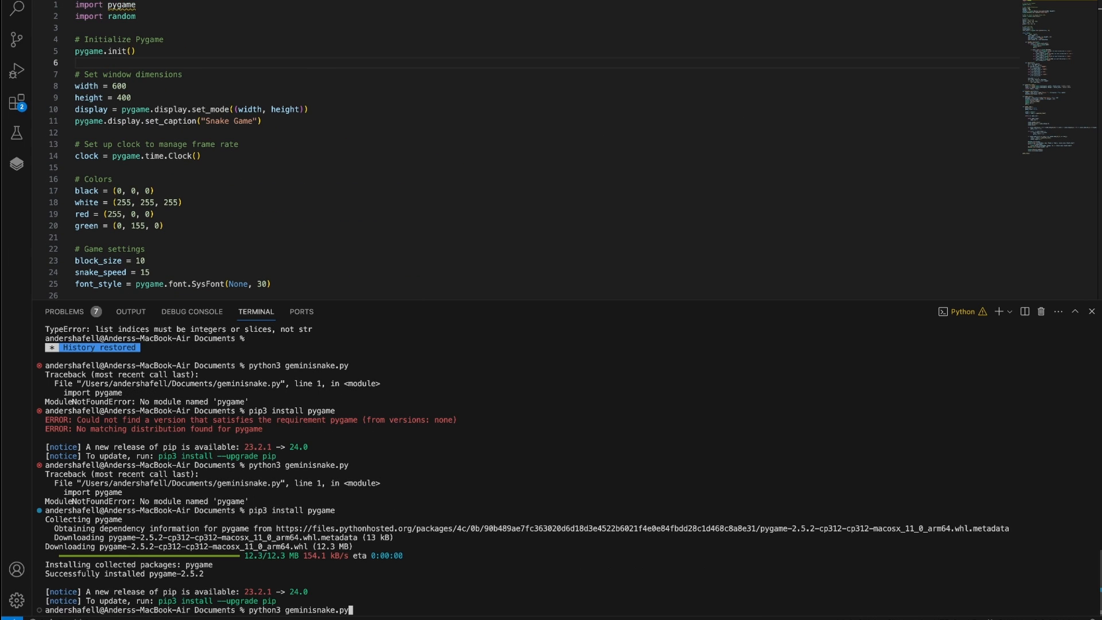
# Run geminisnake.py in the terminal, which crashes with a 'bool object is not callable' error
pyautogui.press('enter')
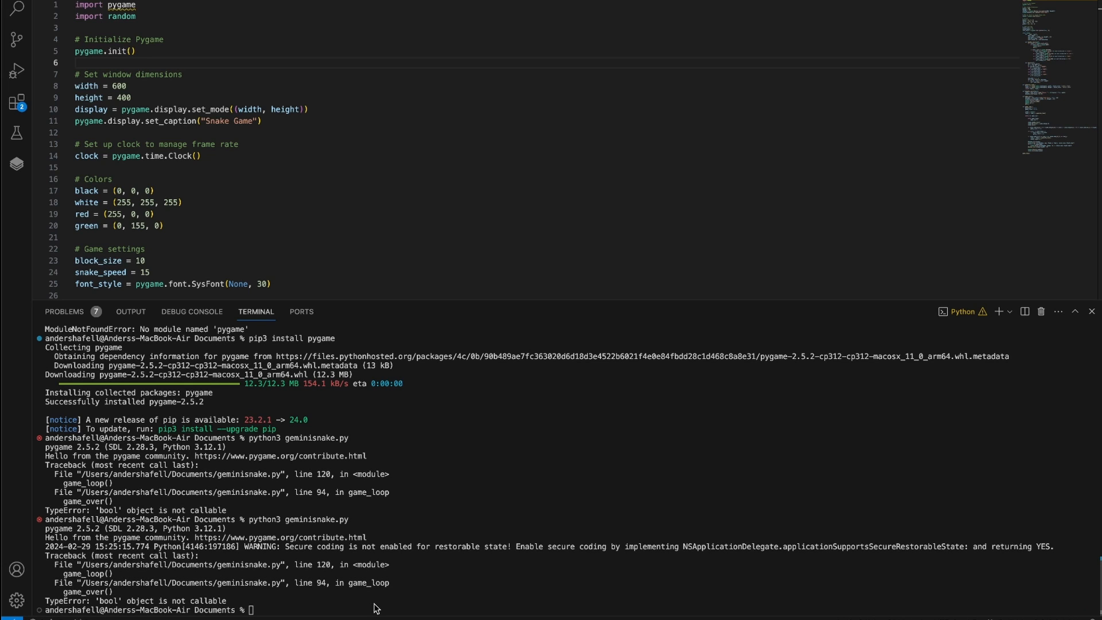
pyautogui.moveTo(222, 155)
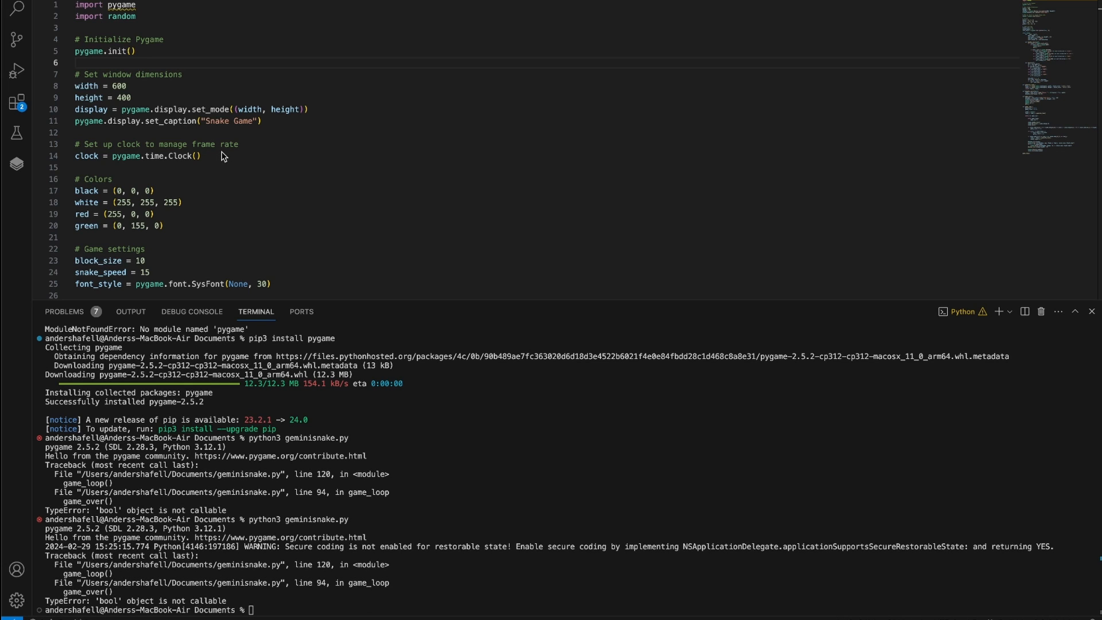
pyautogui.moveTo(325, 53)
pyautogui.write('python3 gptsnake.py')
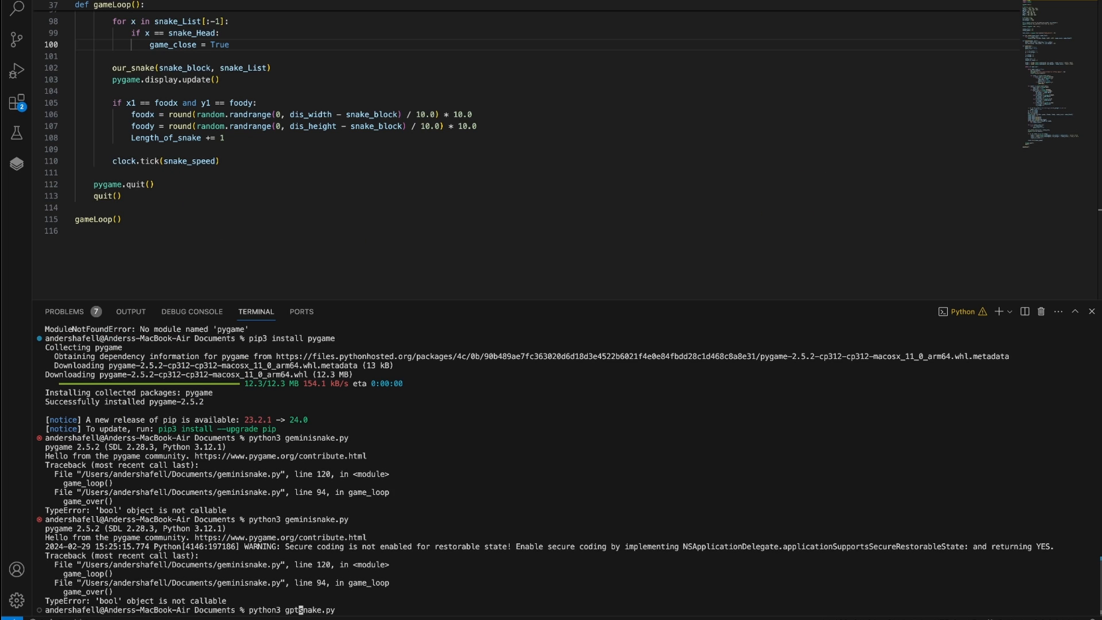
# Run python3 gptsnake.py and play 'Snake Game by Andy' until 'You lost!' appears
pyautogui.press('enter')
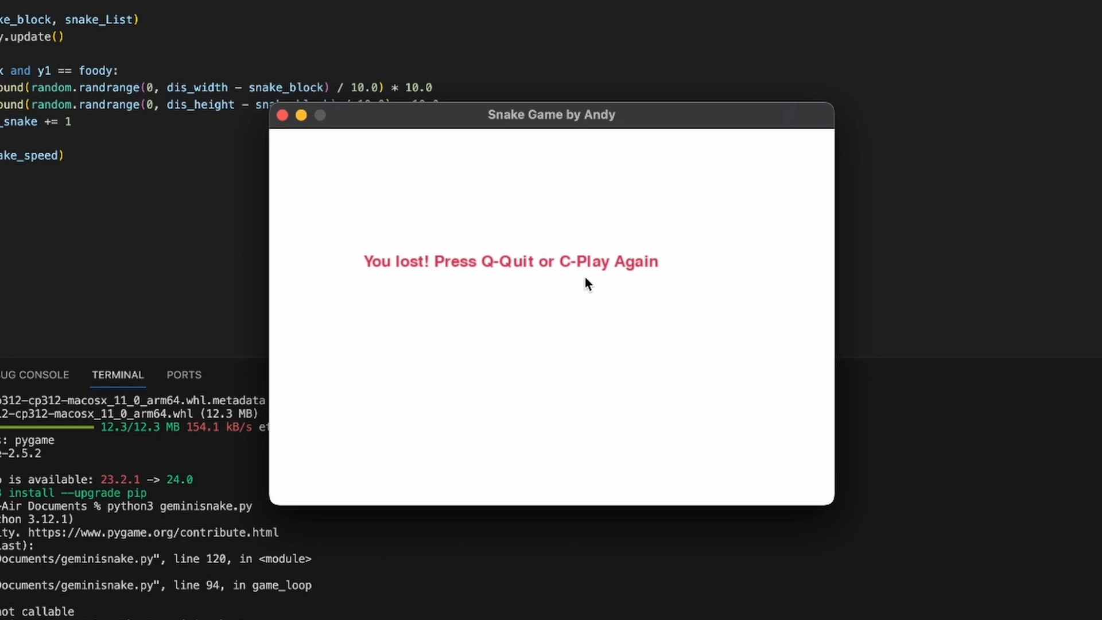
pyautogui.moveTo(535, 273)
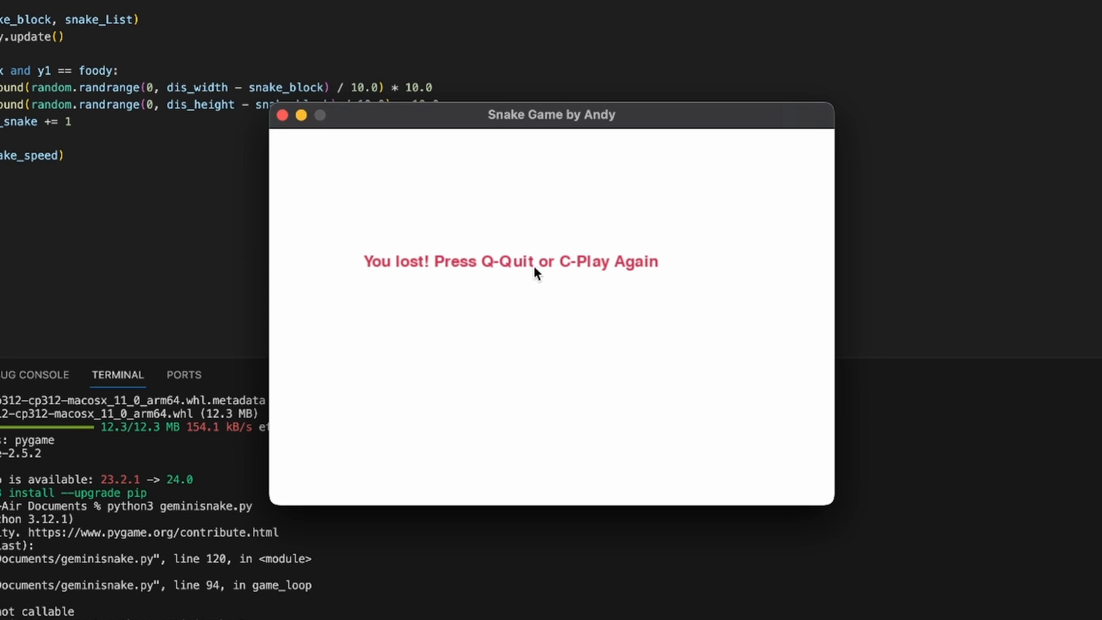
pyautogui.moveTo(671, 276)
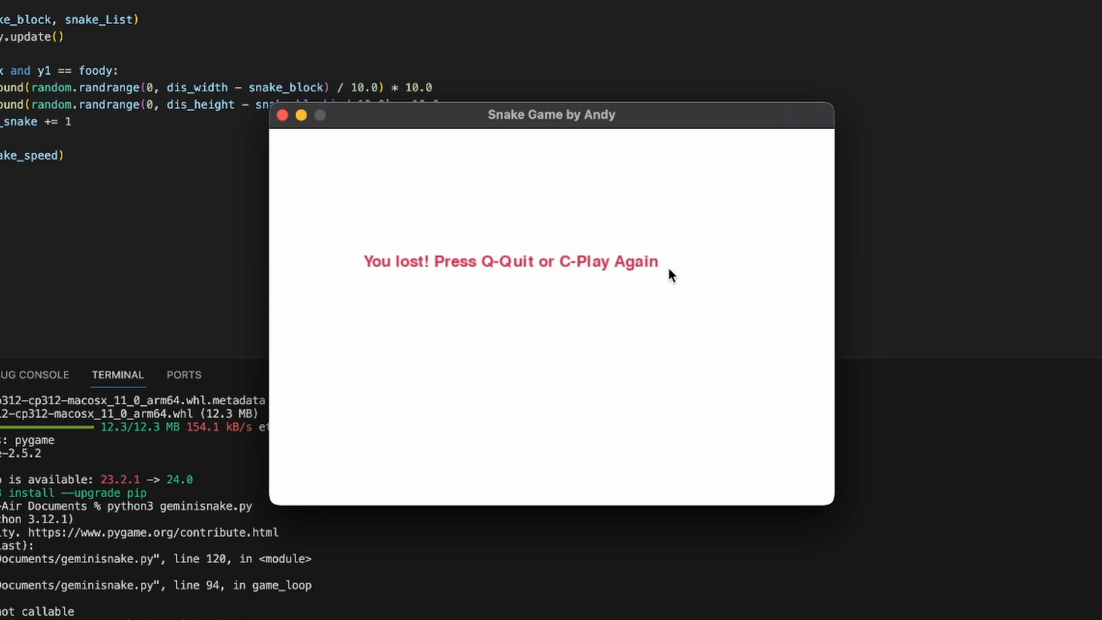
pyautogui.moveTo(476, 183)
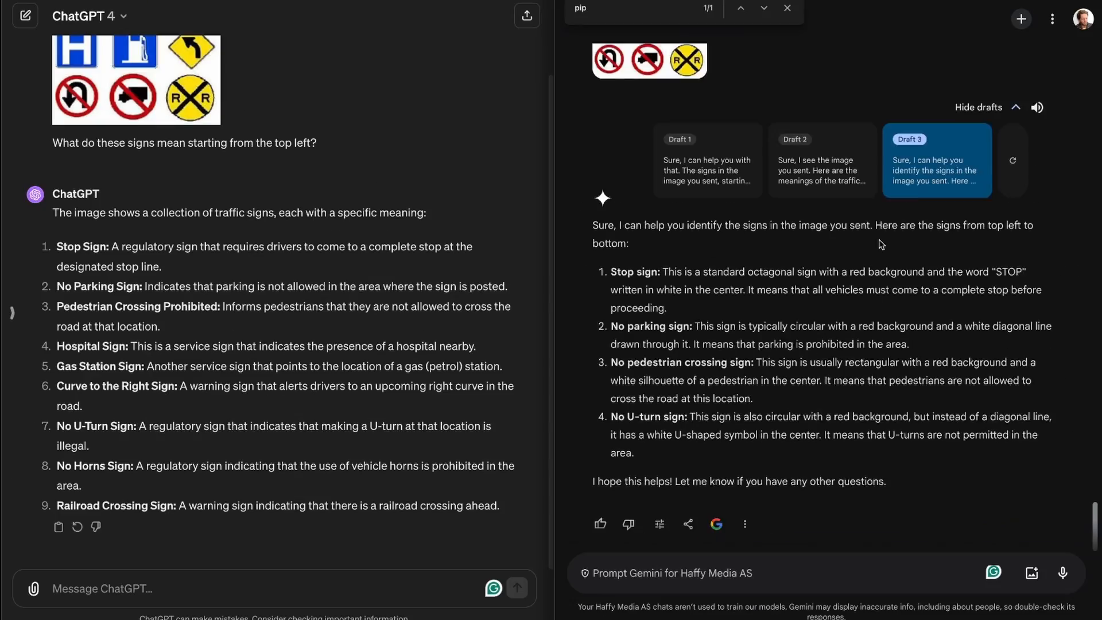
pyautogui.scroll(-3)
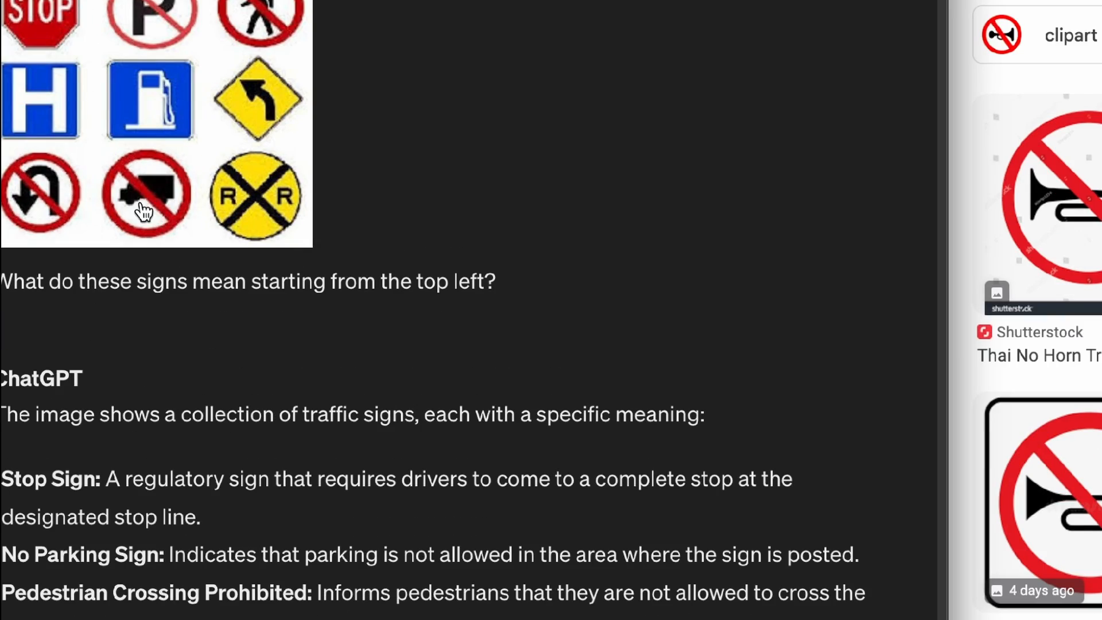
pyautogui.scroll(-3)
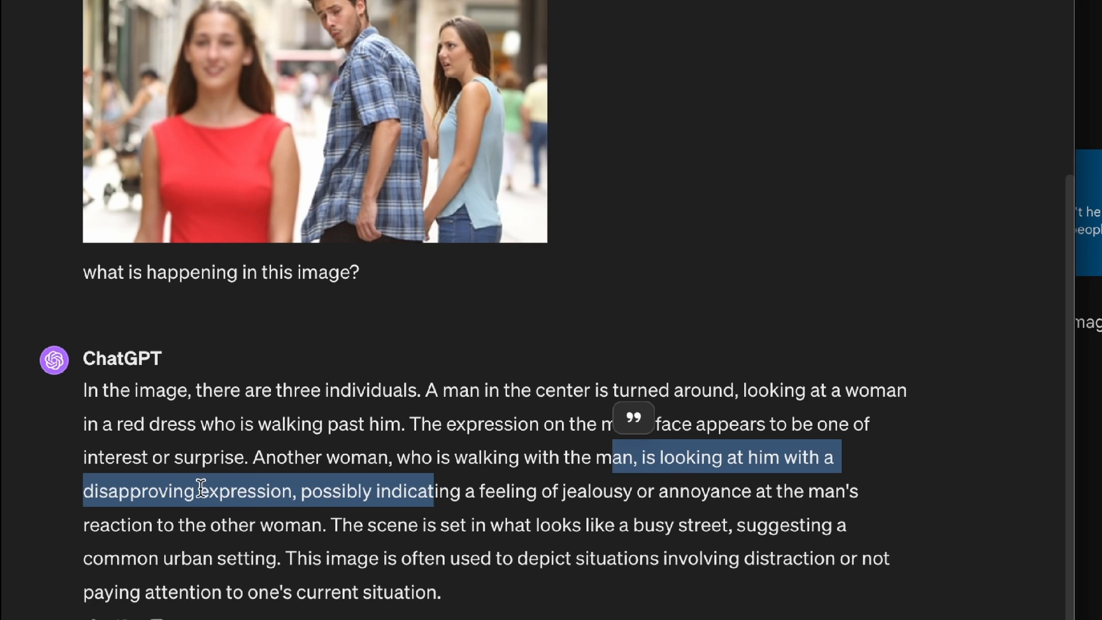
pyautogui.moveTo(291, 422)
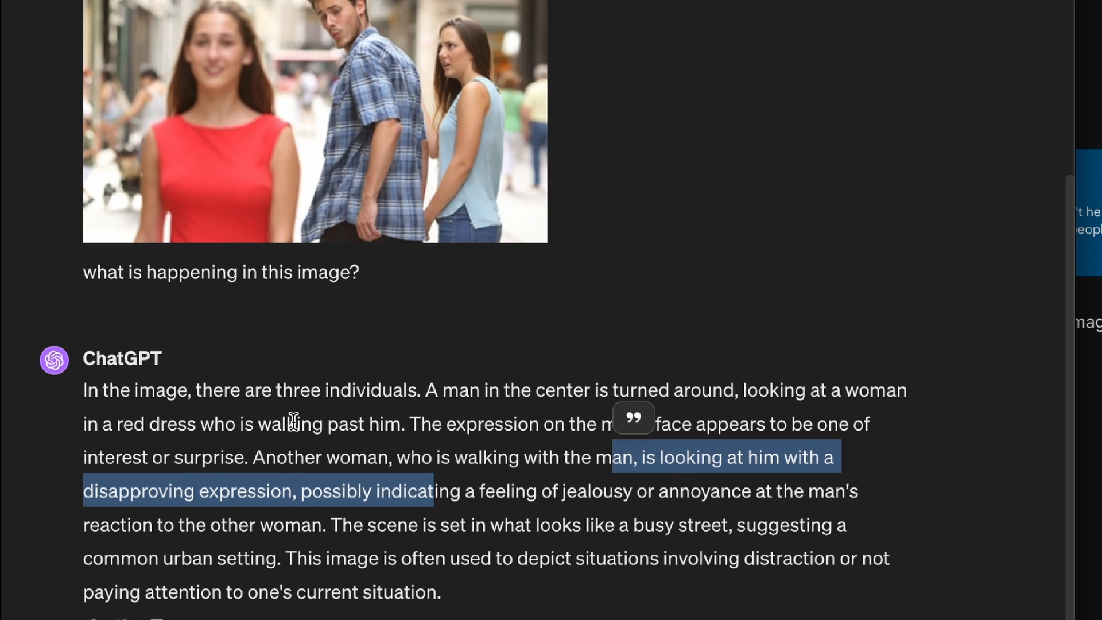
pyautogui.moveTo(62, 282)
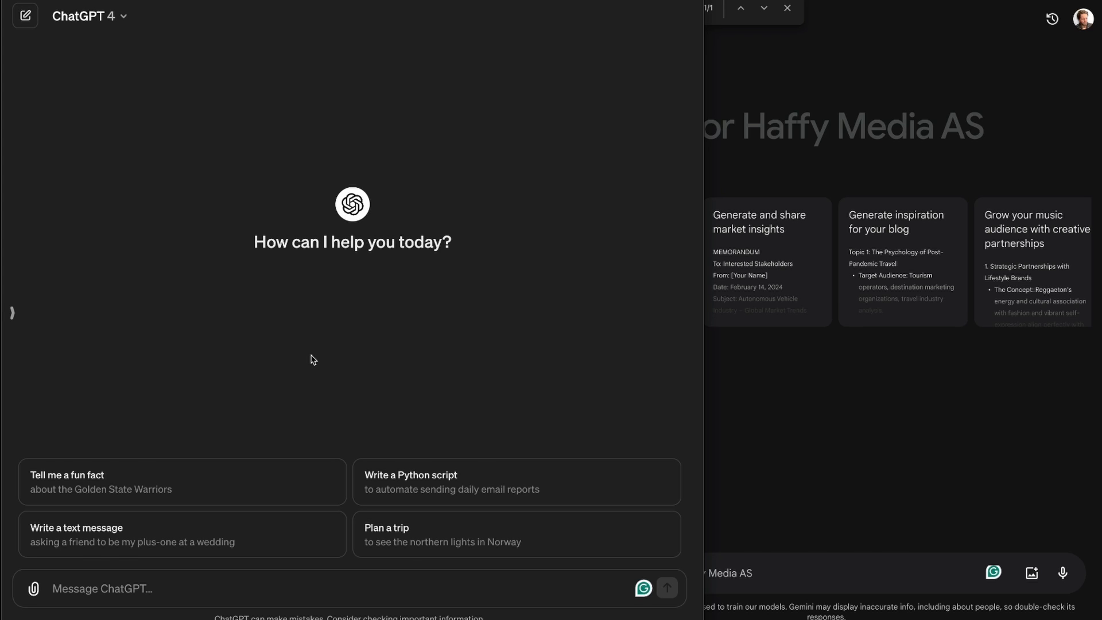
# Ask the shadow riddle and the Saturday riddle, then view Gemini's alternative draft answers
pyautogui.write('Everyone has me but nobody can lose me. What am I?')
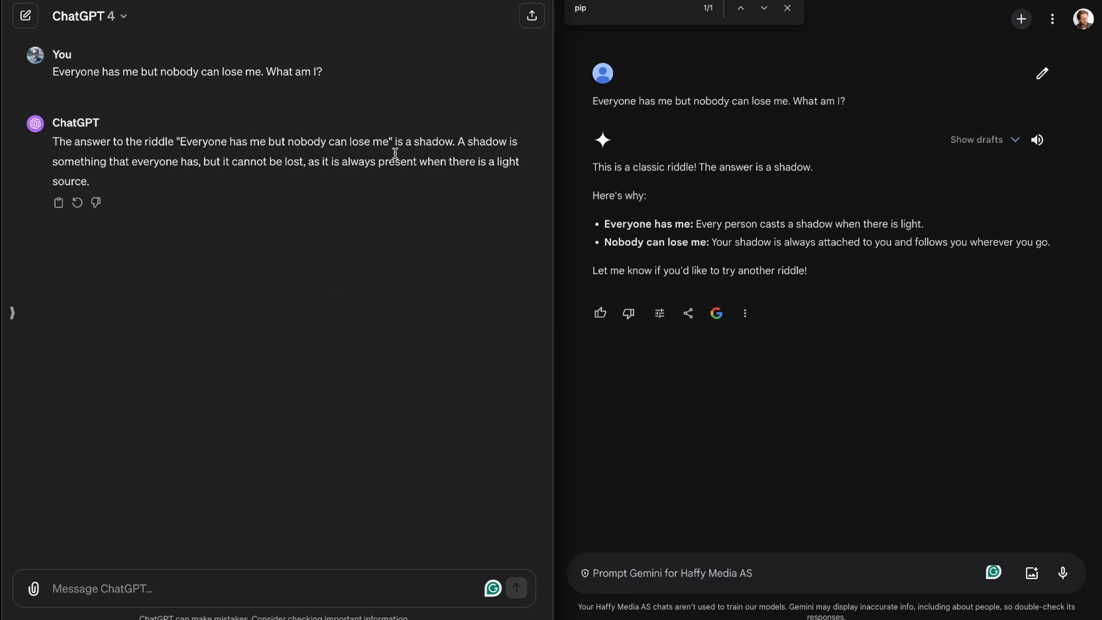
pyautogui.write('The day before two days after the day before tomorrow is Saturday. What day is it today?')
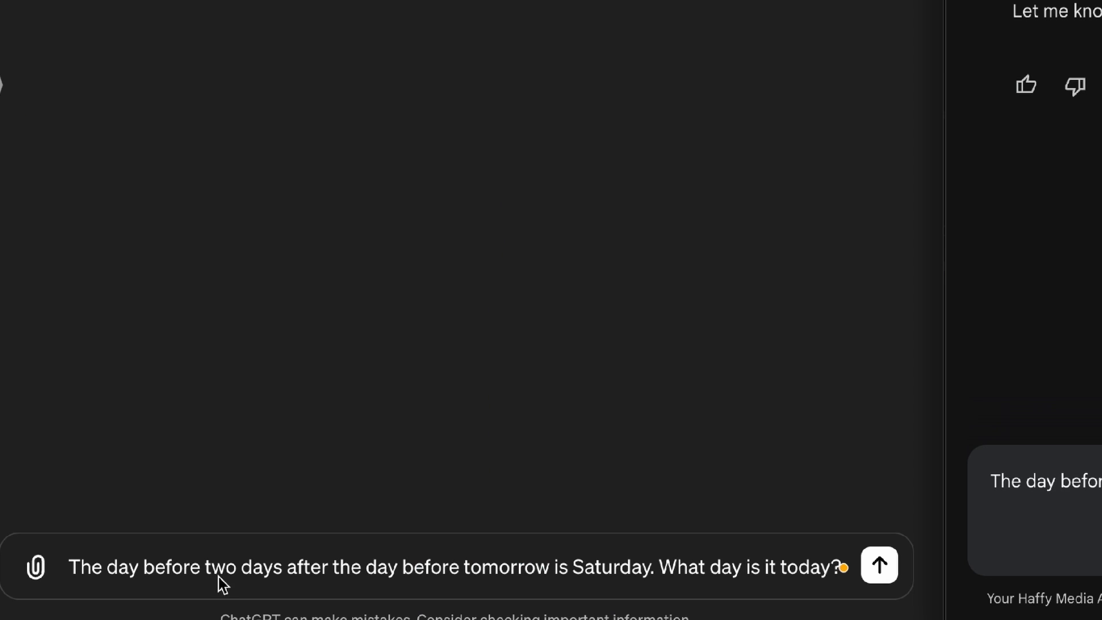
pyautogui.moveTo(432, 586)
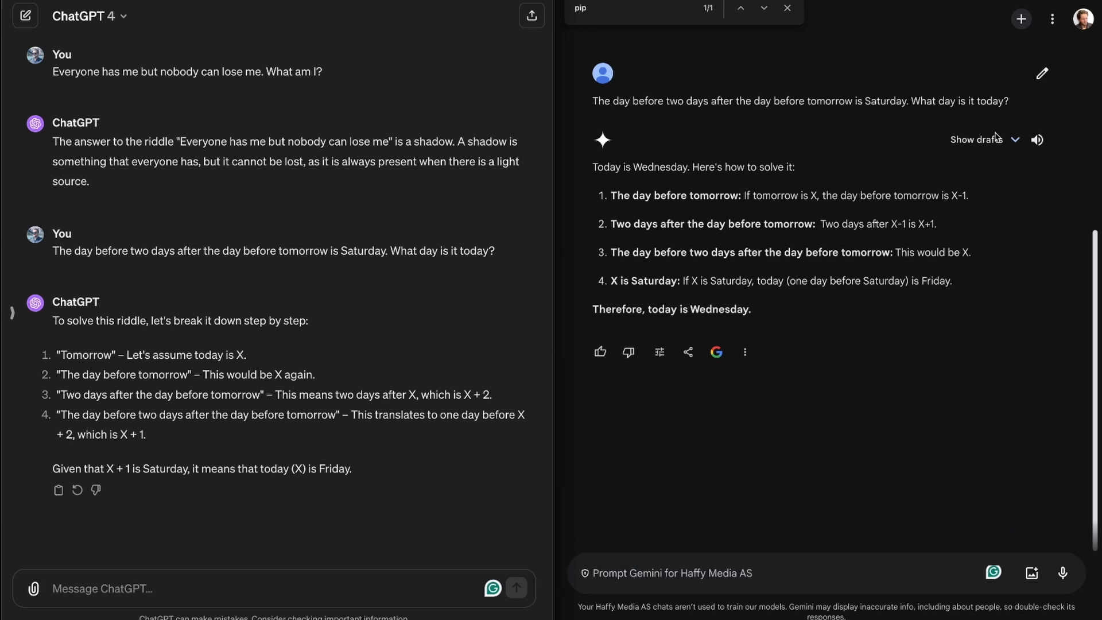
pyautogui.click(1014, 139)
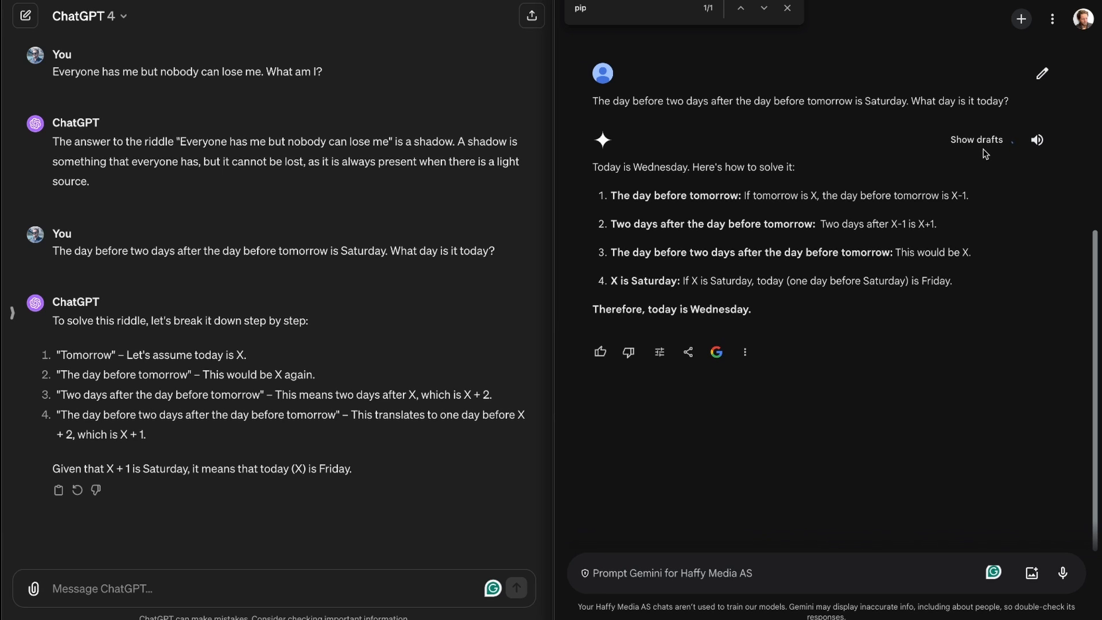
pyautogui.click(976, 139)
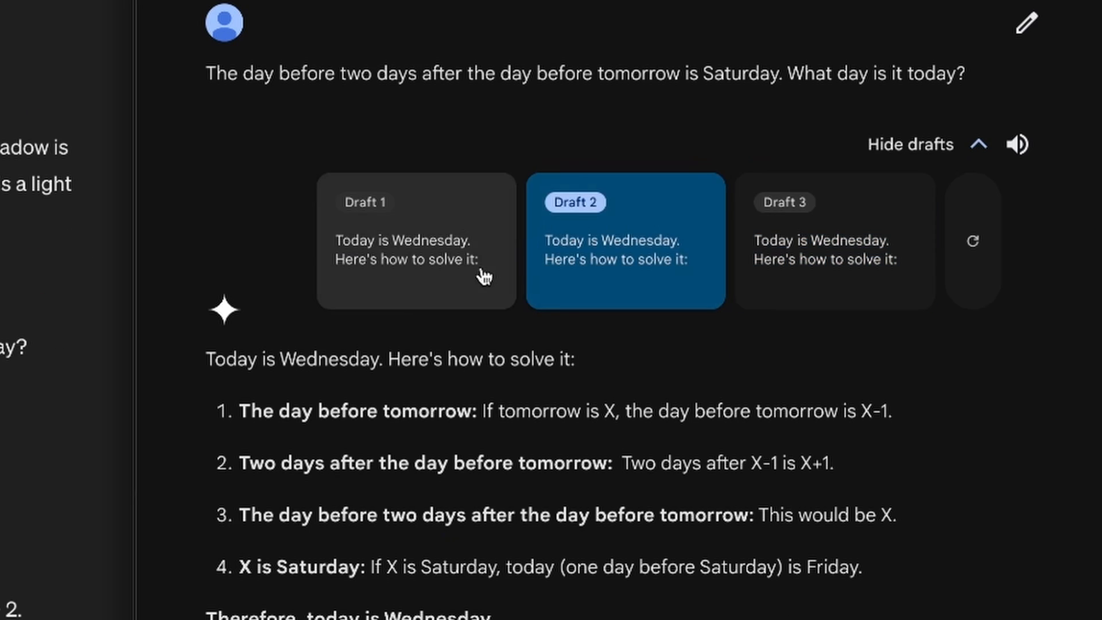
pyautogui.click(909, 144)
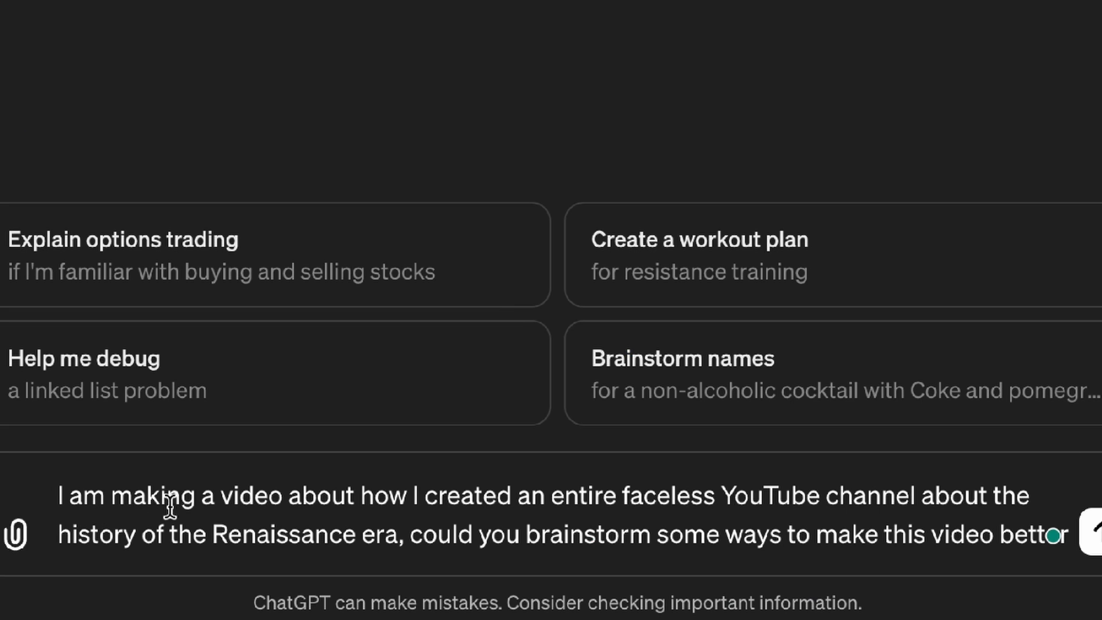
pyautogui.moveTo(643, 507)
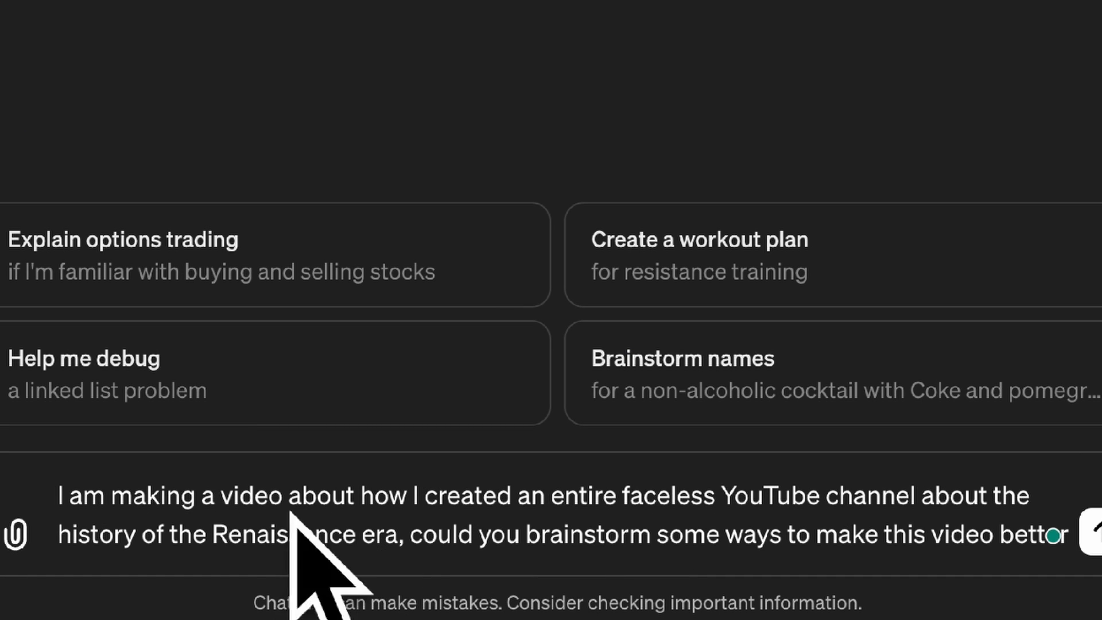
pyautogui.moveTo(370, 550)
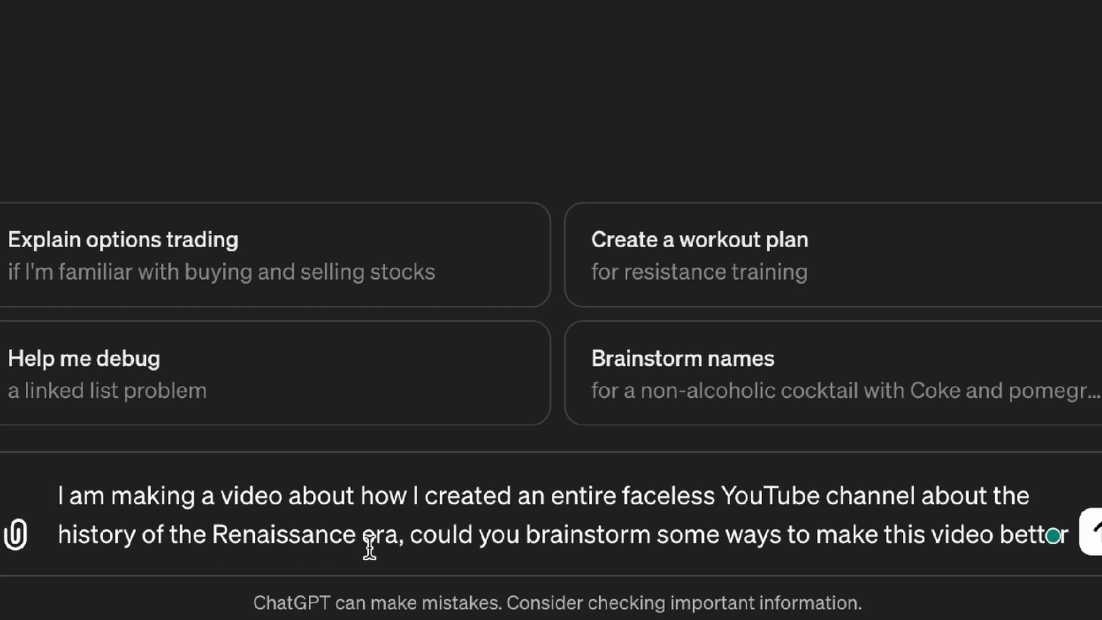
pyautogui.moveTo(798, 552)
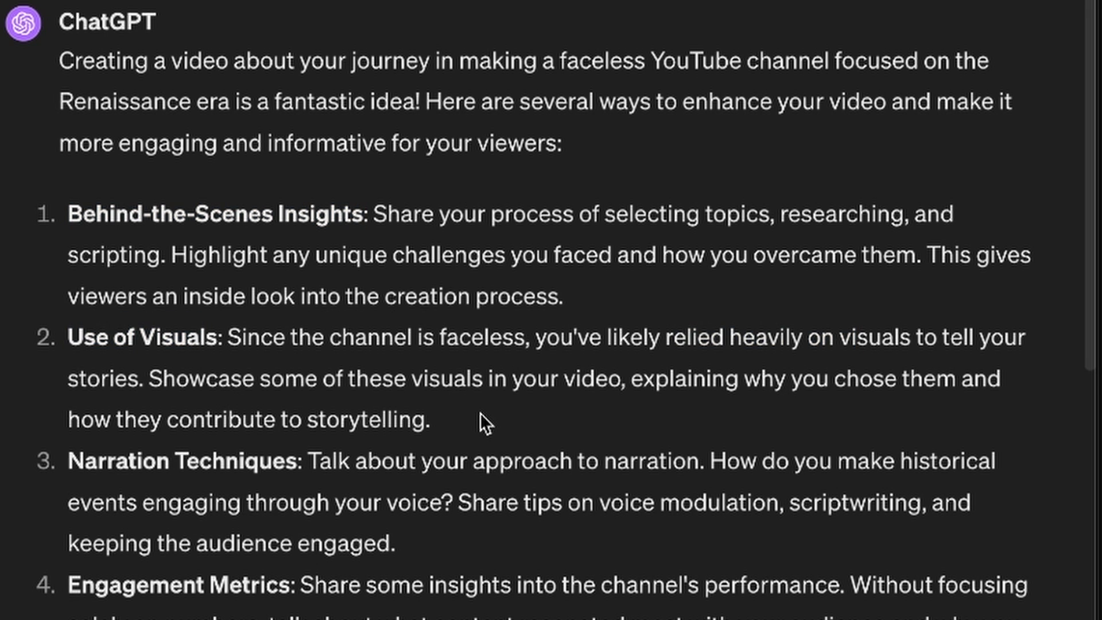
# Highlight the narration and engagement-metrics phrases while reading ChatGPT's Renaissance video suggestions
pyautogui.doubleClick(176, 461)
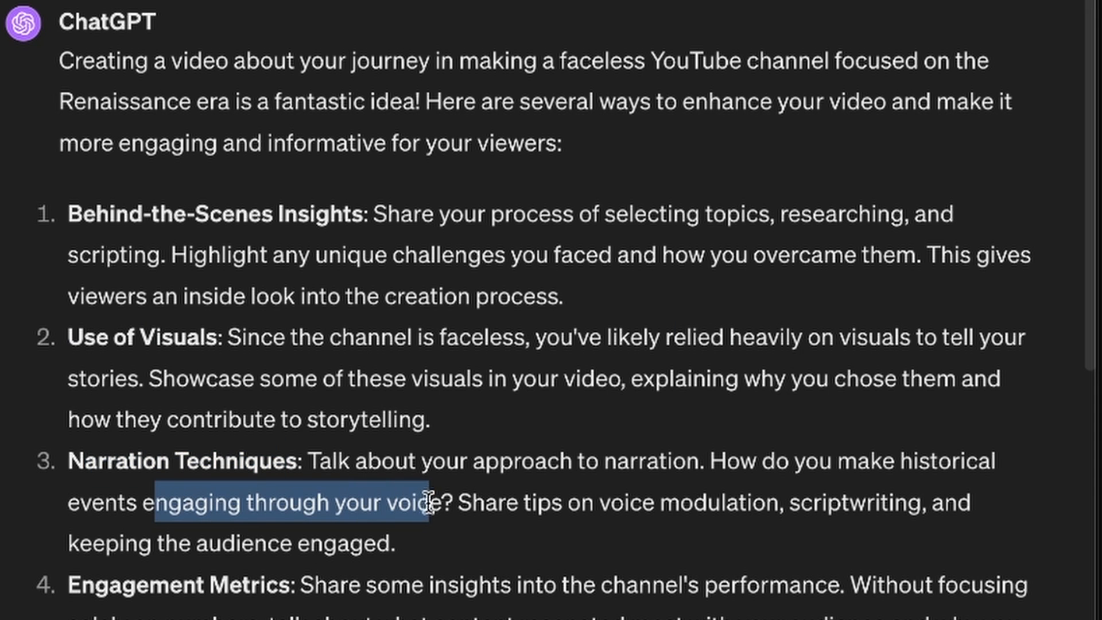
pyautogui.scroll(-3)
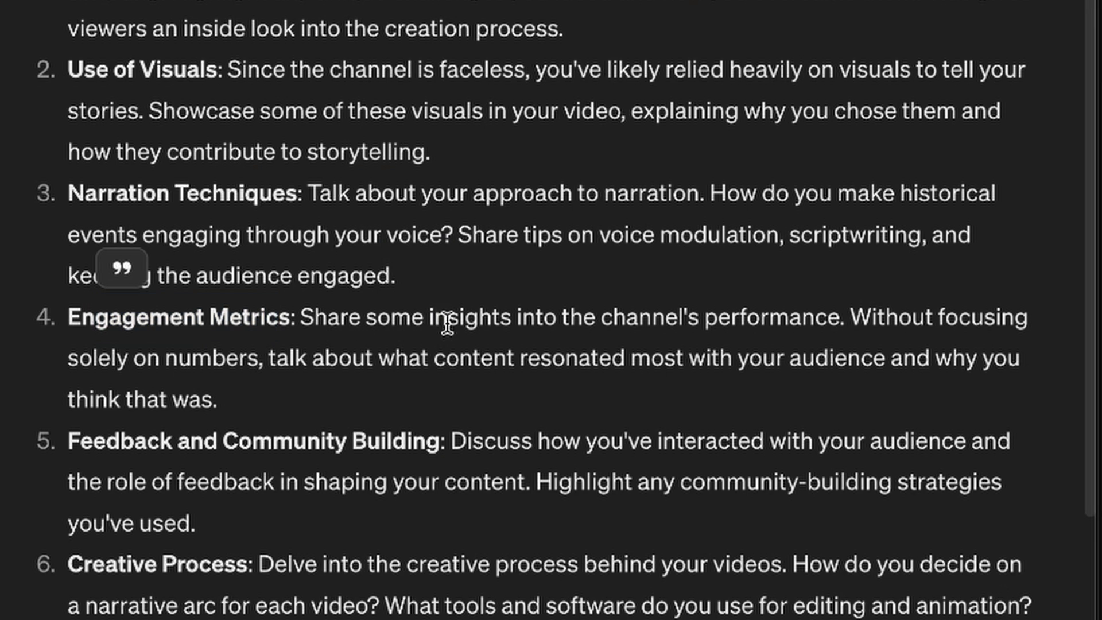
pyautogui.moveTo(436, 317); pyautogui.dragTo(770, 317)
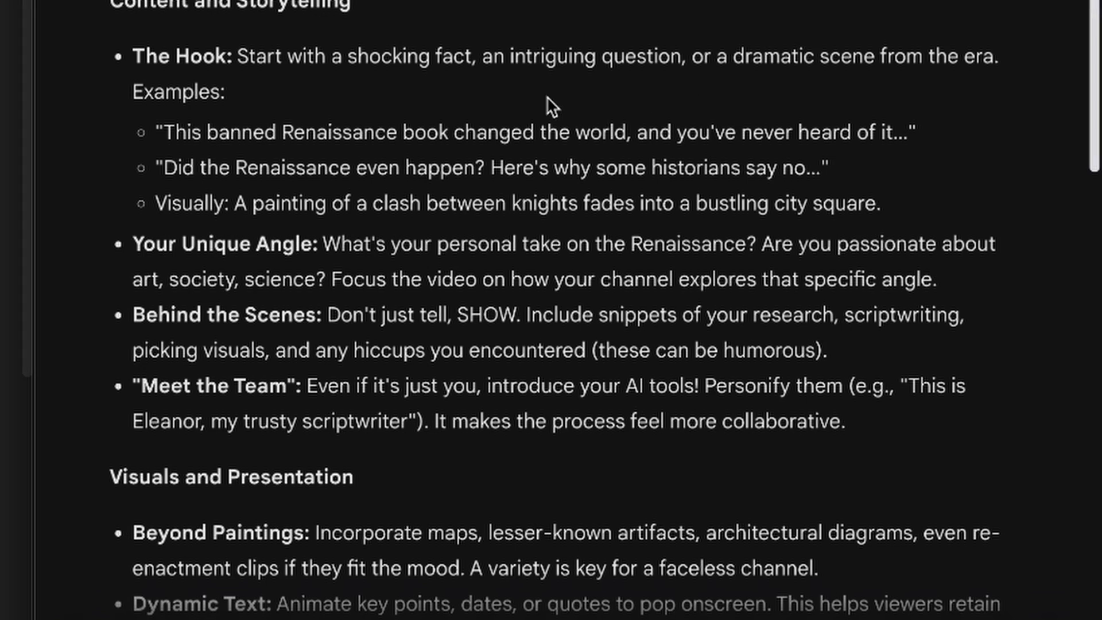
pyautogui.moveTo(287, 87)
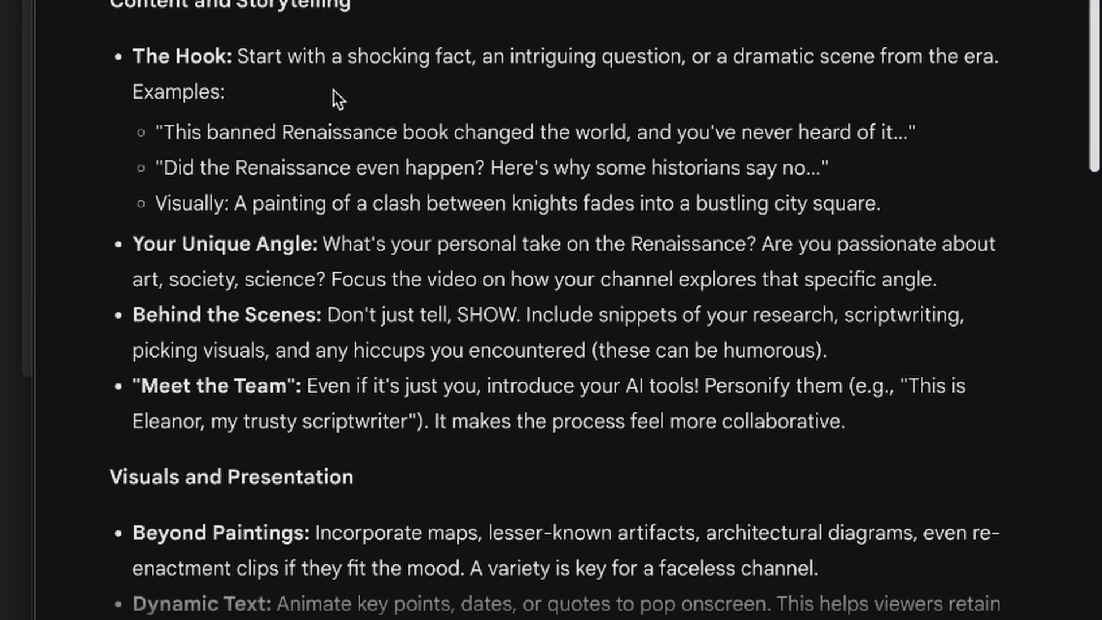
pyautogui.moveTo(218, 132); pyautogui.dragTo(482, 132)
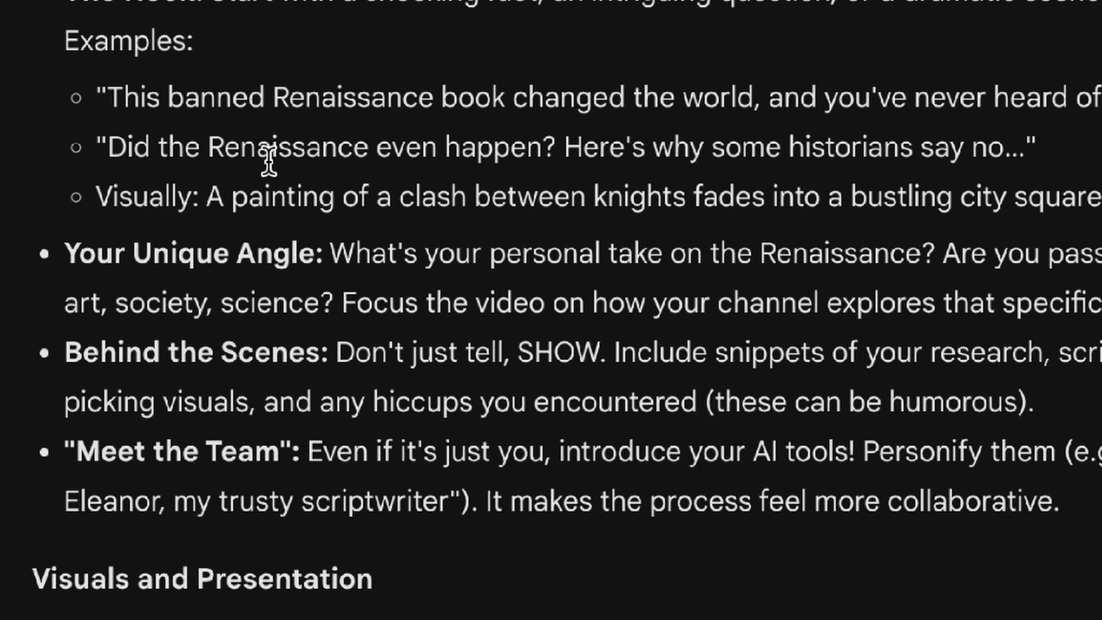
pyautogui.moveTo(589, 157)
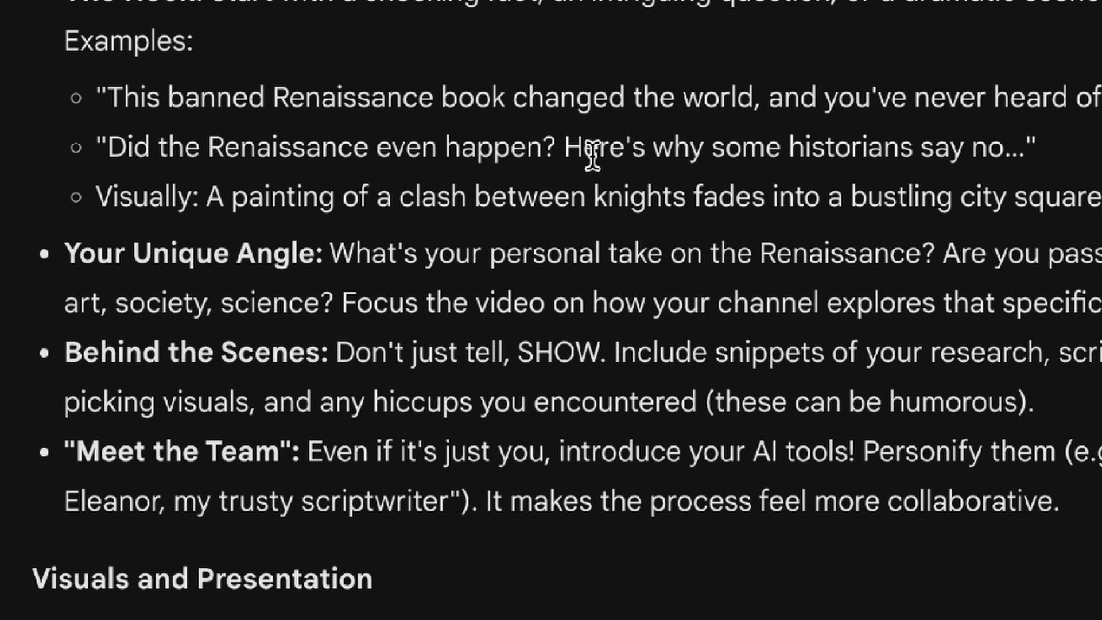
pyautogui.moveTo(1061, 168)
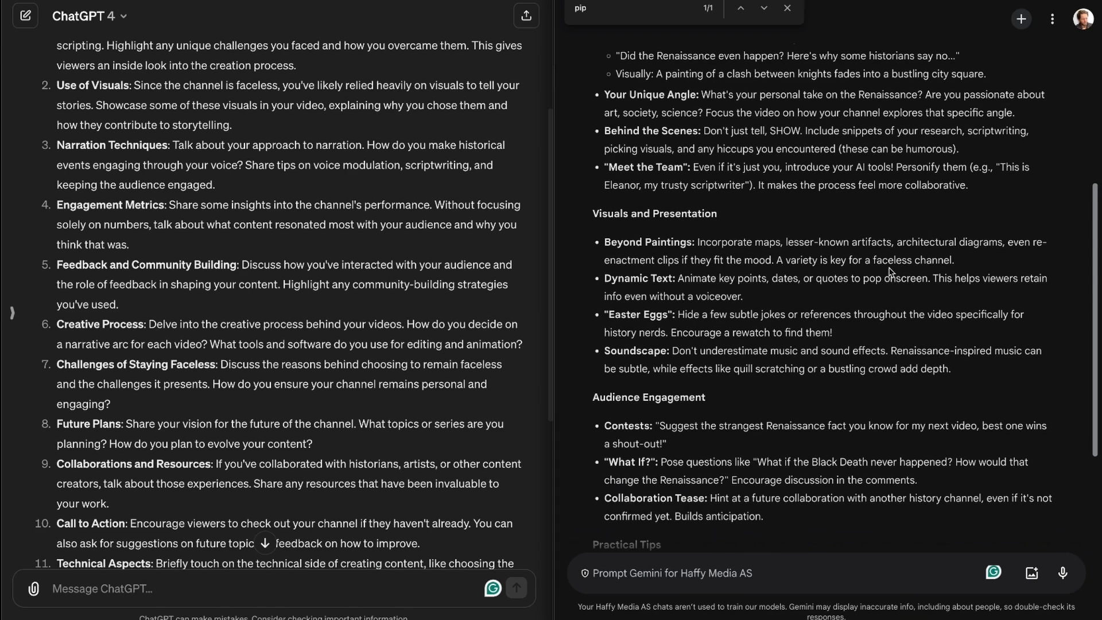
pyautogui.scroll(-3)
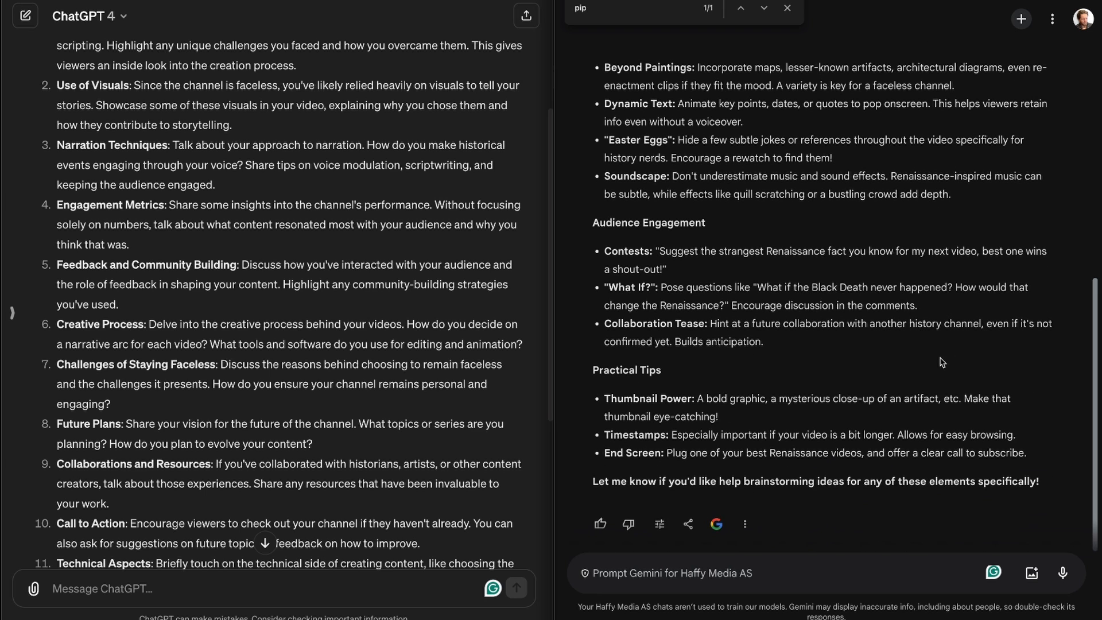
pyautogui.moveTo(838, 239)
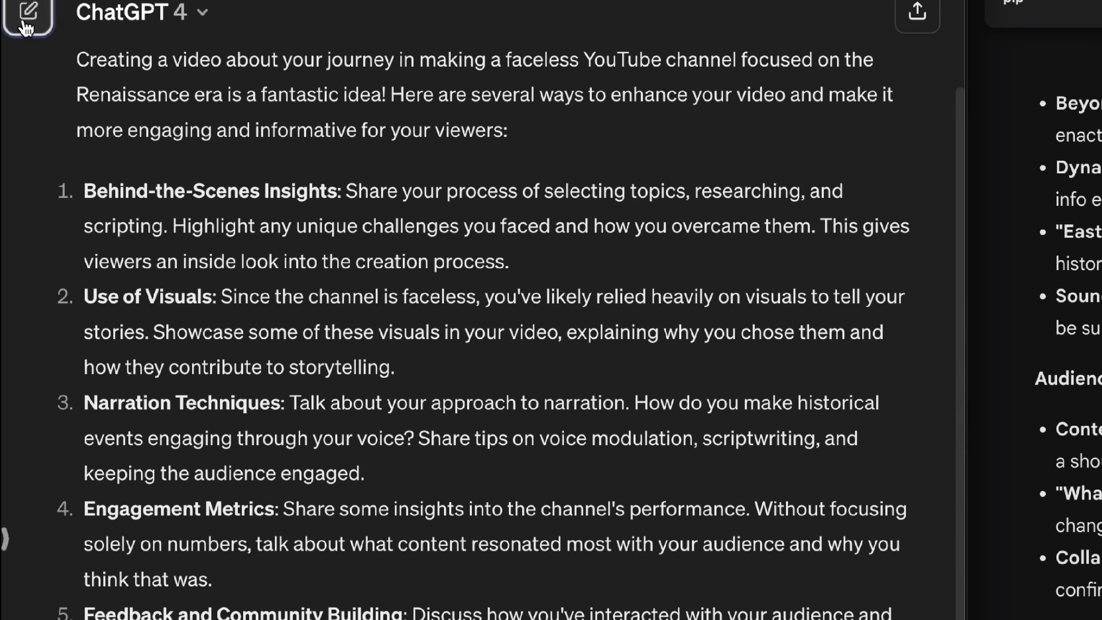
# Open Explore GPTs from ChatGPT's sidebar and browse the Top Picks, DALL·E and Writing listings
pyautogui.click(28, 20)
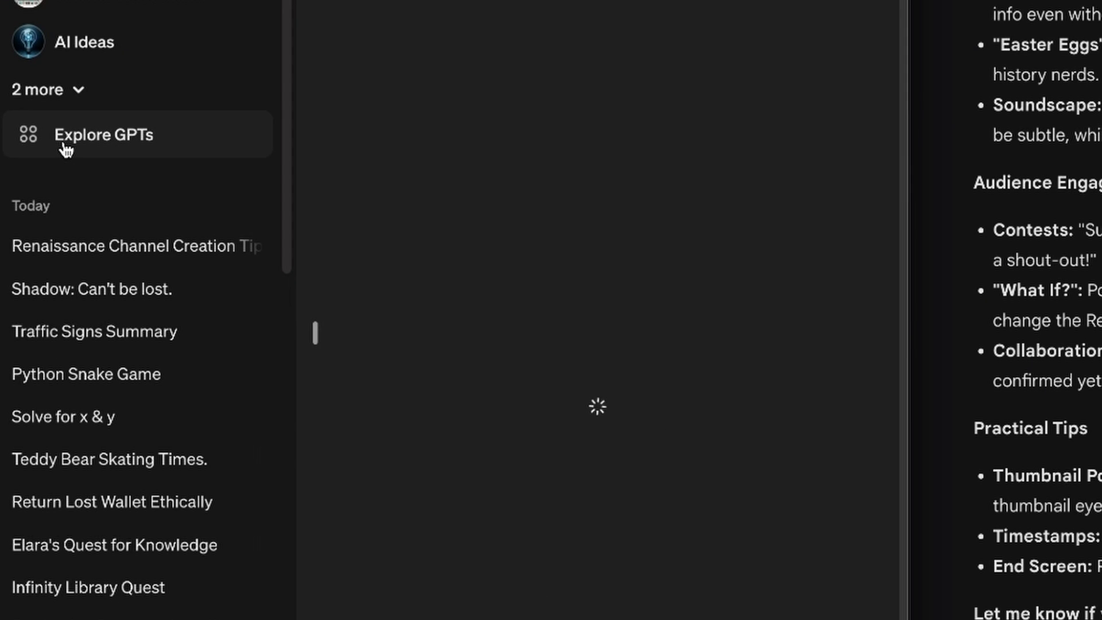
pyautogui.click(103, 135)
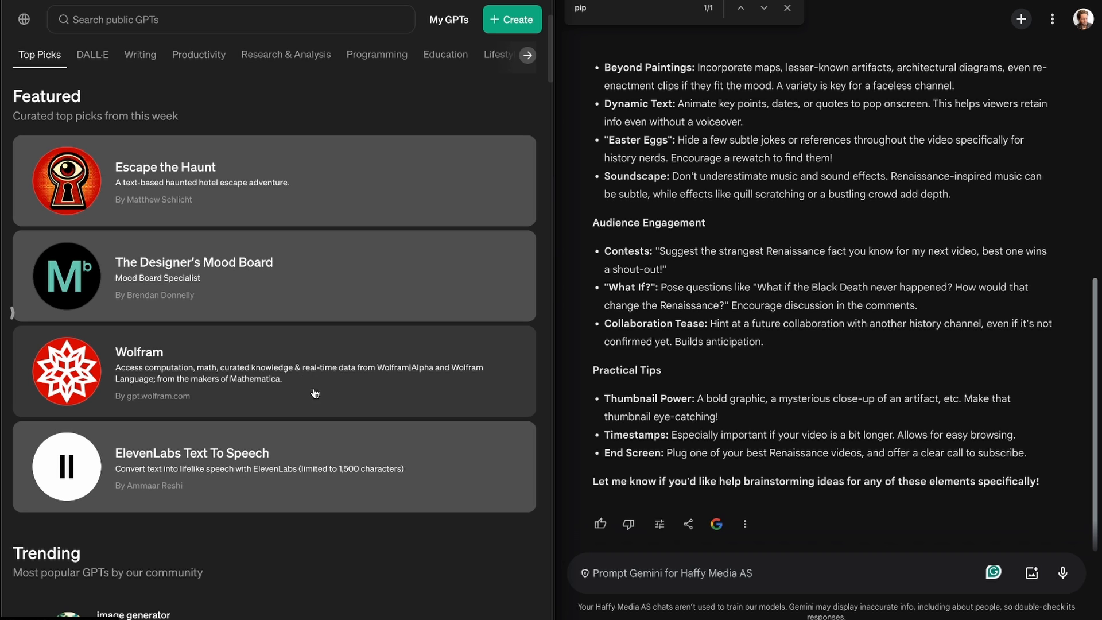
pyautogui.scroll(-3)
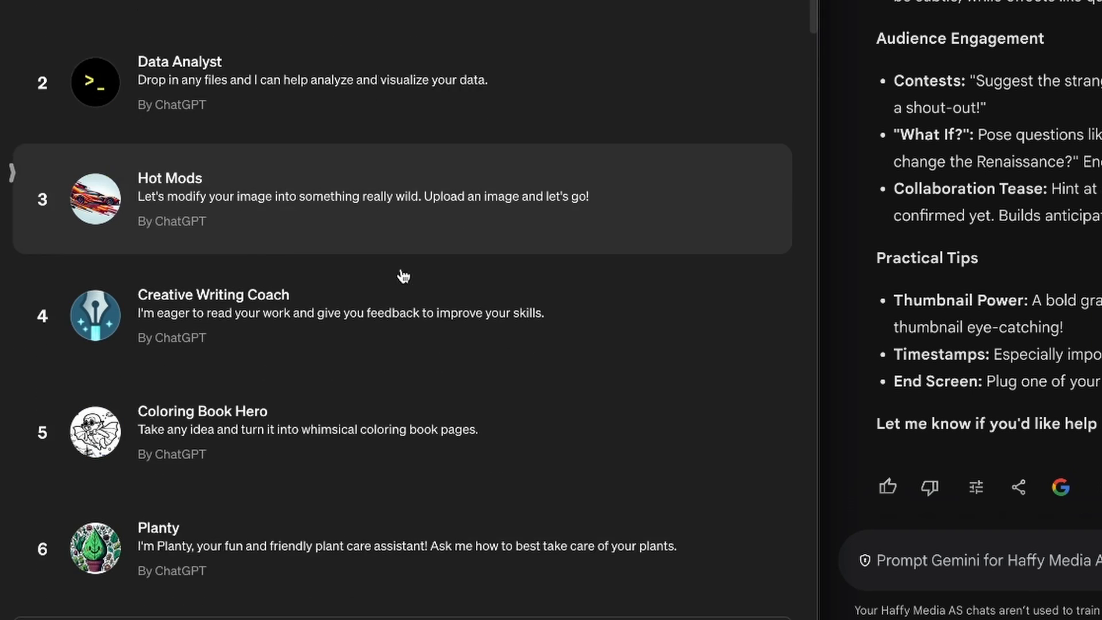
pyautogui.scroll(-3)
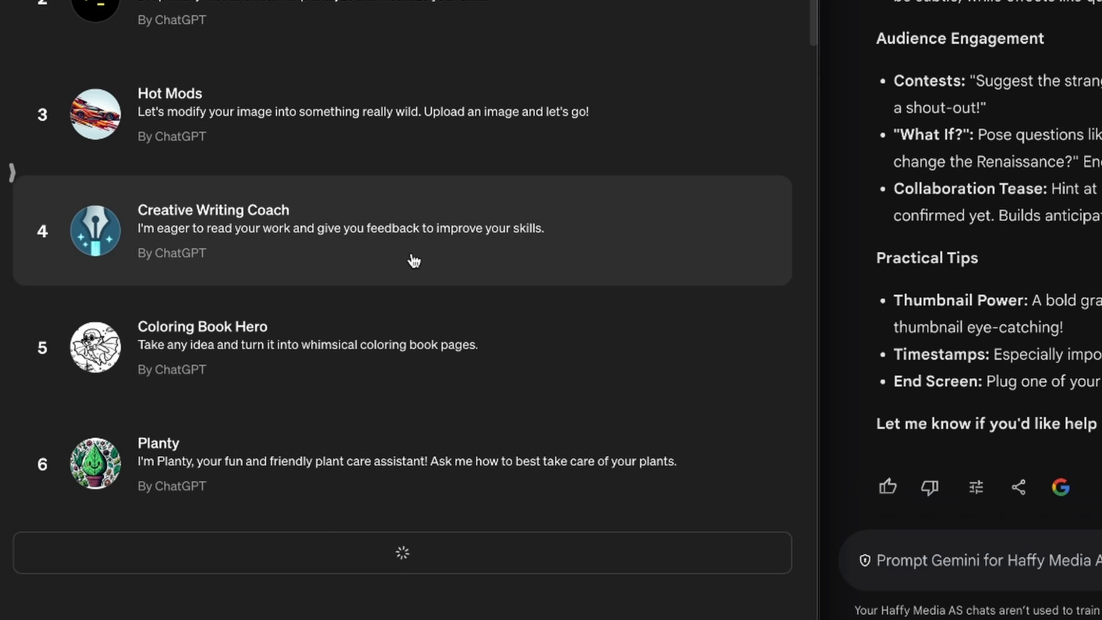
pyautogui.scroll(-3)
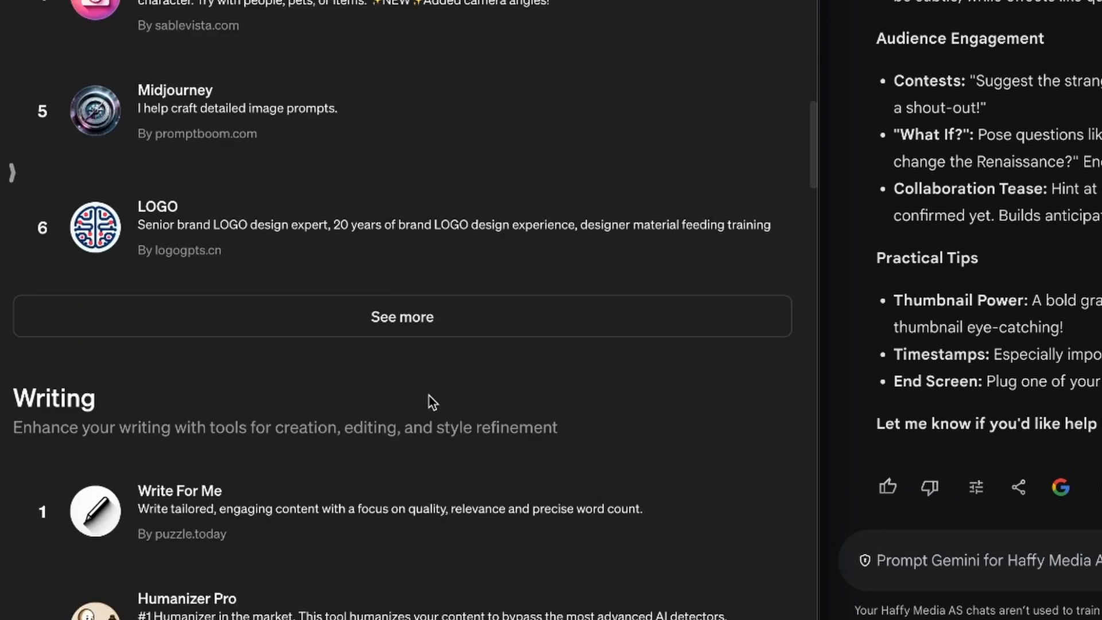
pyautogui.scroll(-3)
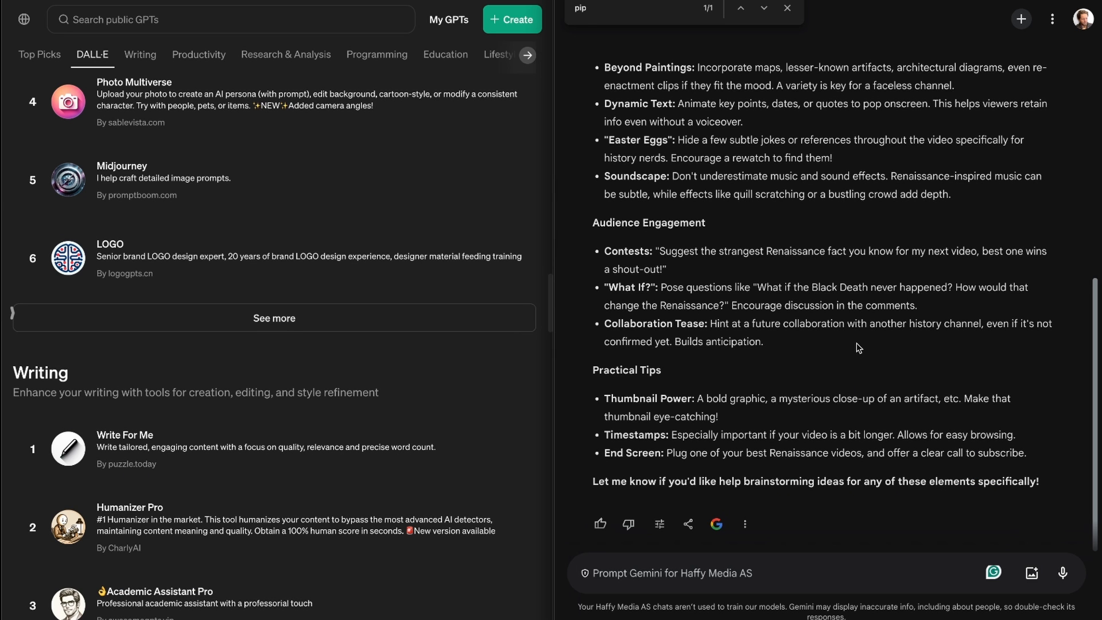
pyautogui.moveTo(468, 372)
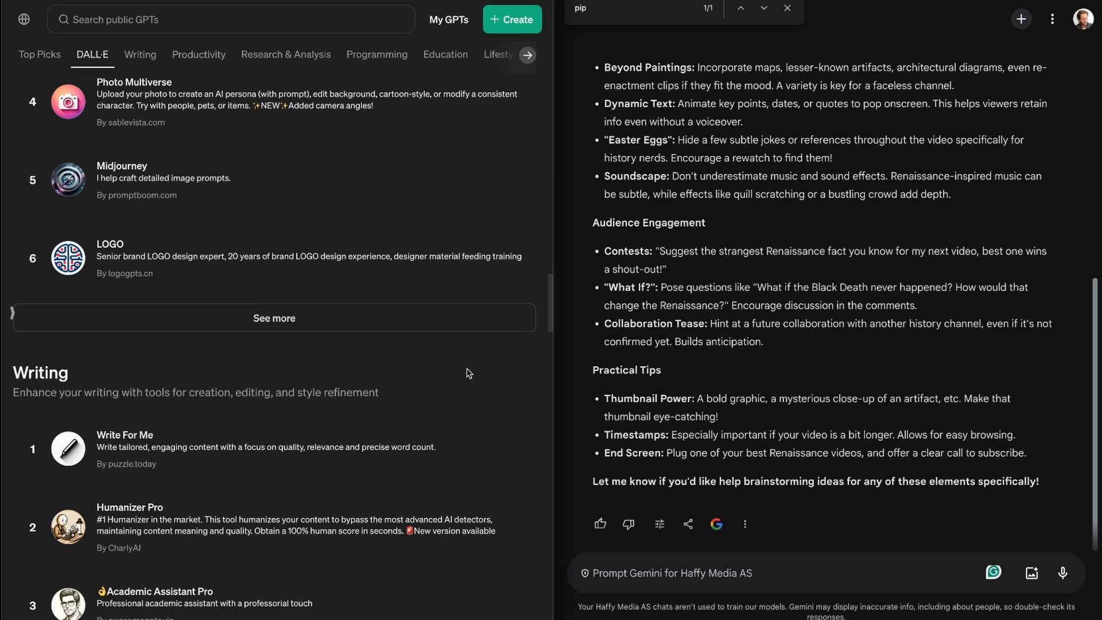
pyautogui.moveTo(559, 398)
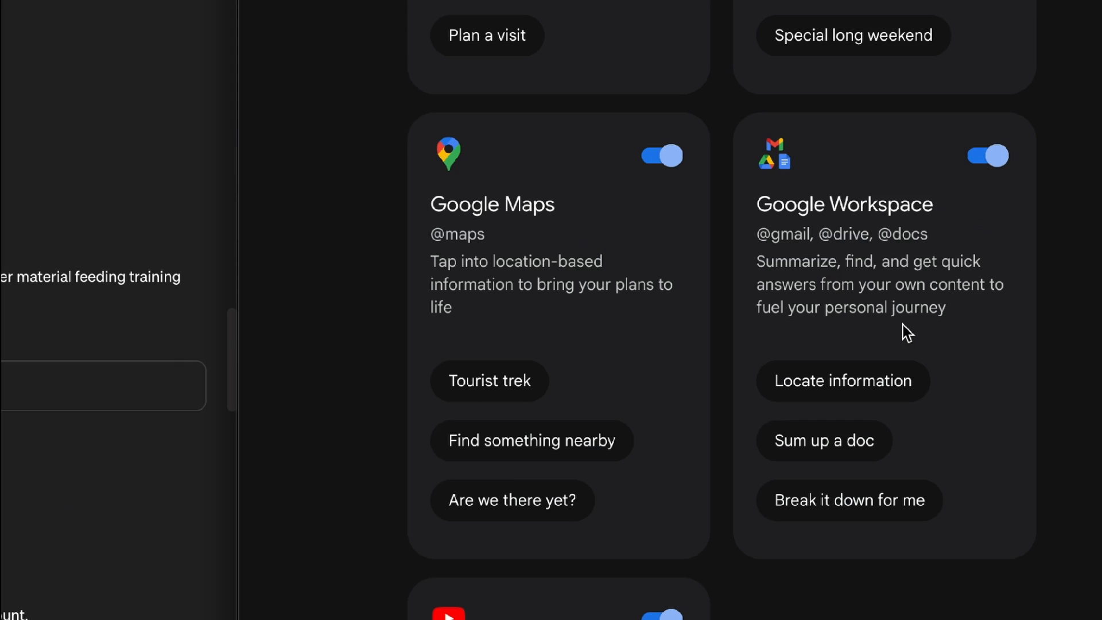
# Ask Gemini 'what are my 5 last emails?' and hide ChatGPT's chat list
pyautogui.write('what are my 5 last emails?')
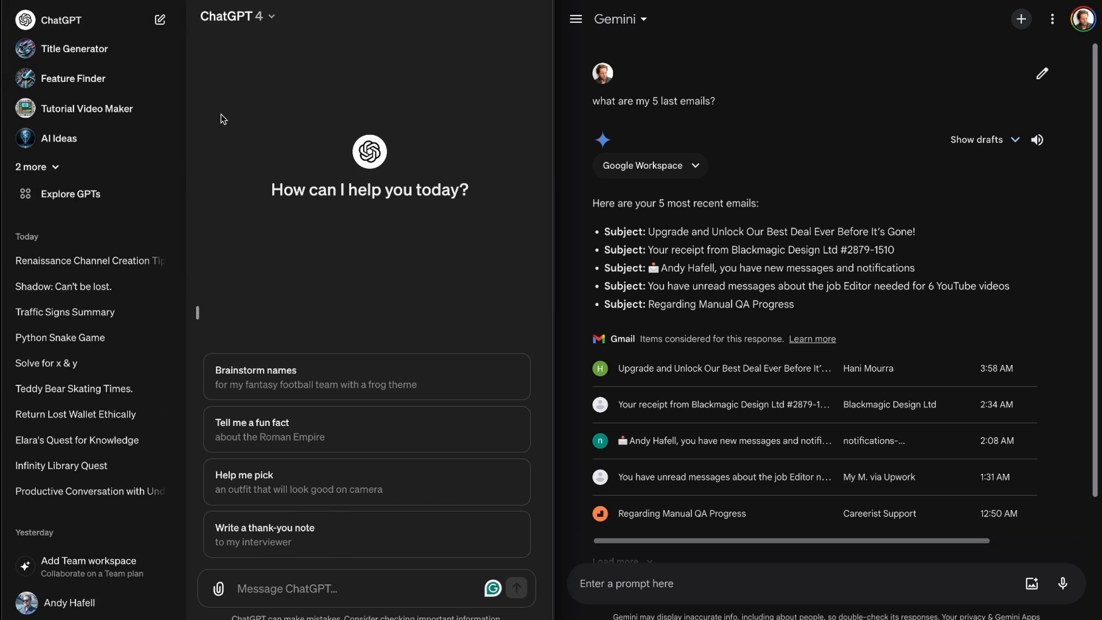
pyautogui.moveTo(199, 315)
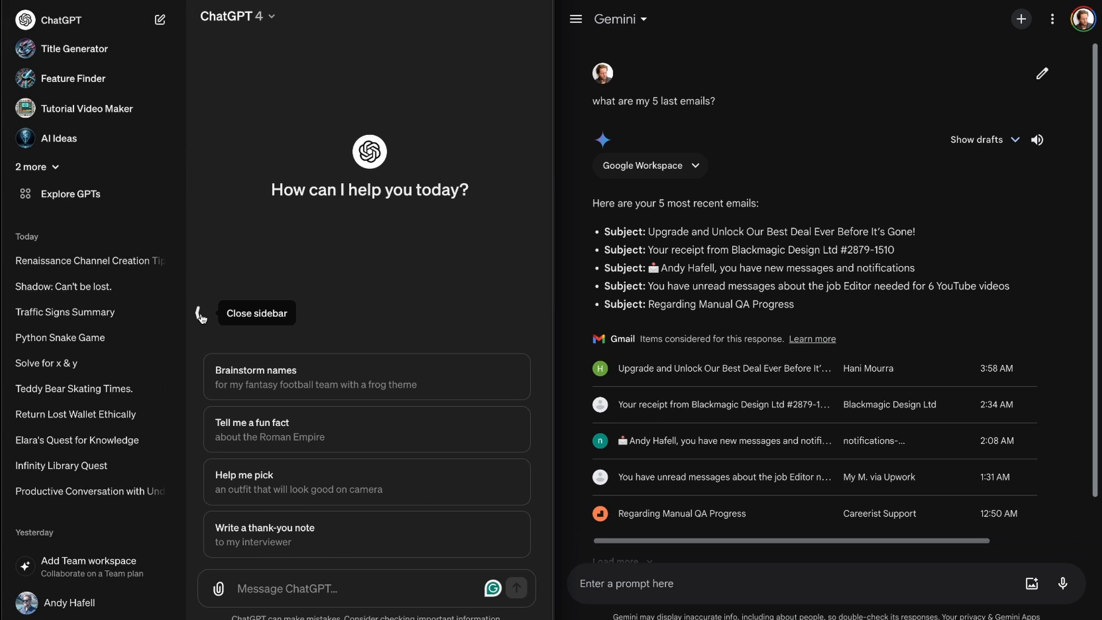
pyautogui.click(200, 313)
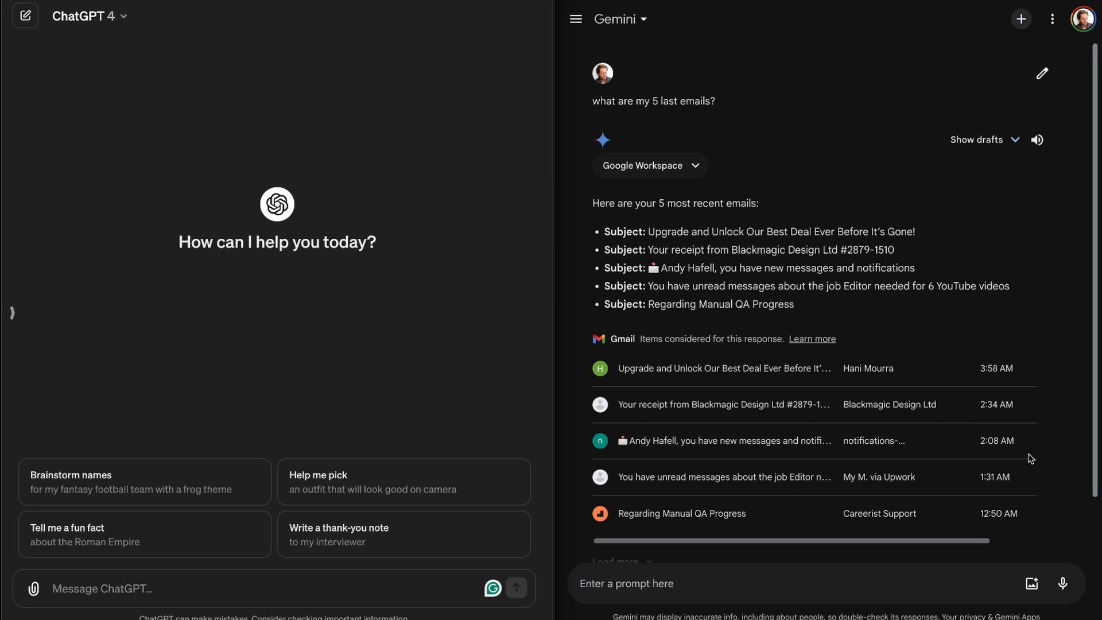
pyautogui.scroll(-3)
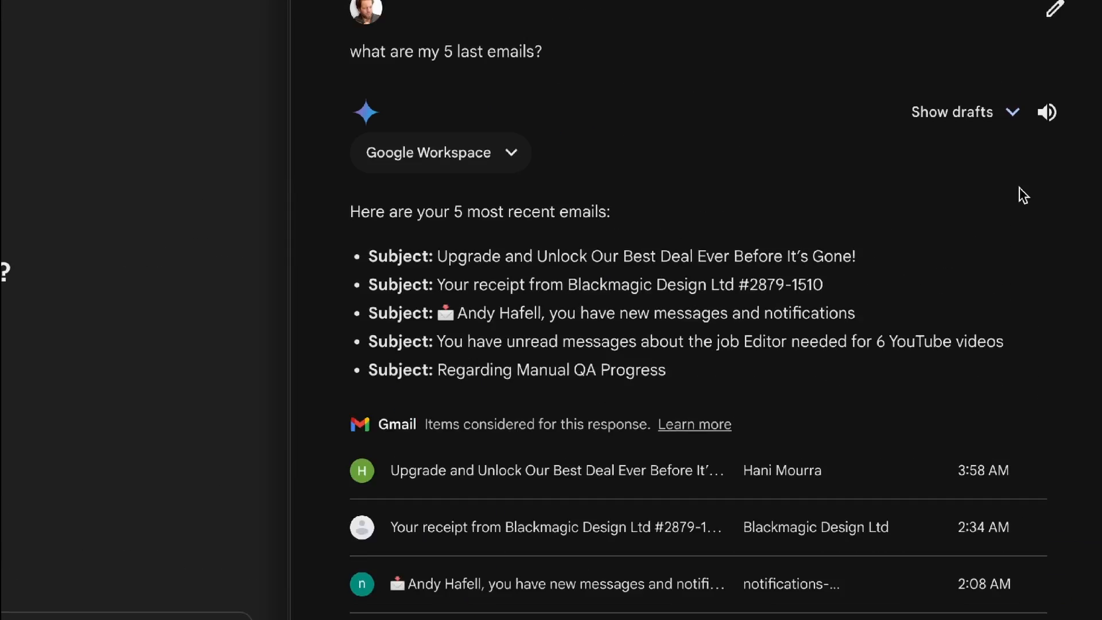
pyautogui.scroll(-3)
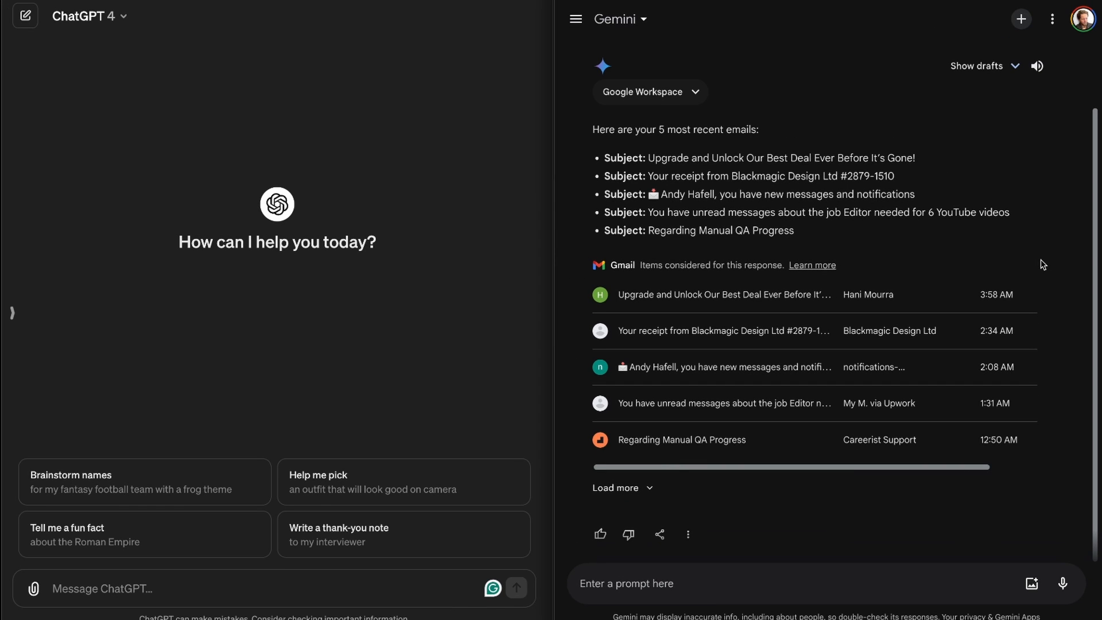
pyautogui.moveTo(816, 225)
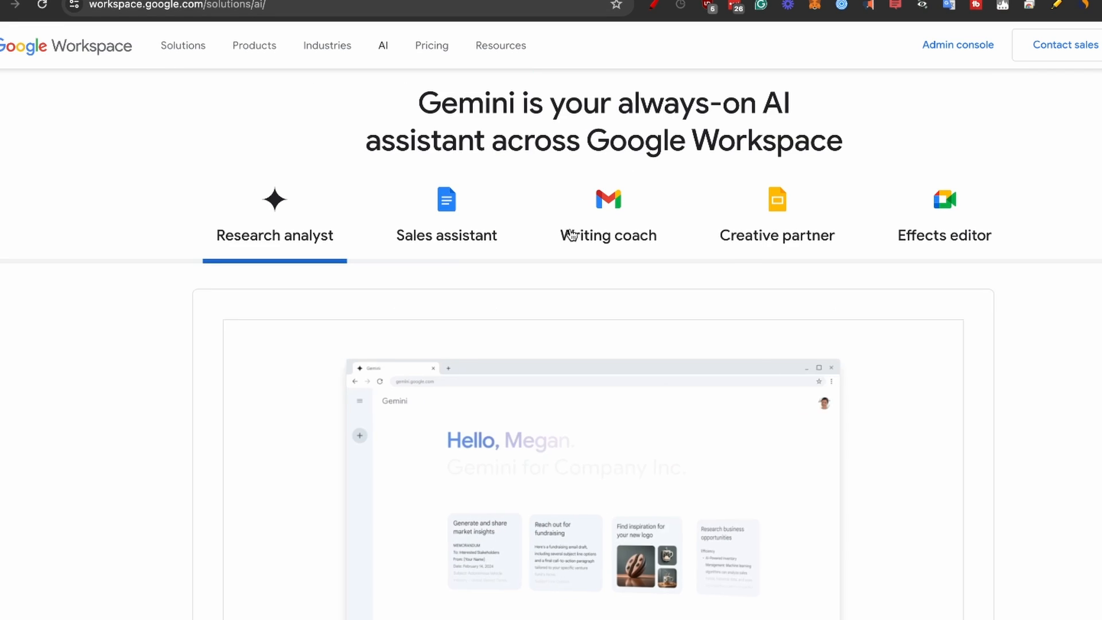
# View the Sales assistant example, then the Writing coach Gmail compose example
pyautogui.click(447, 235)
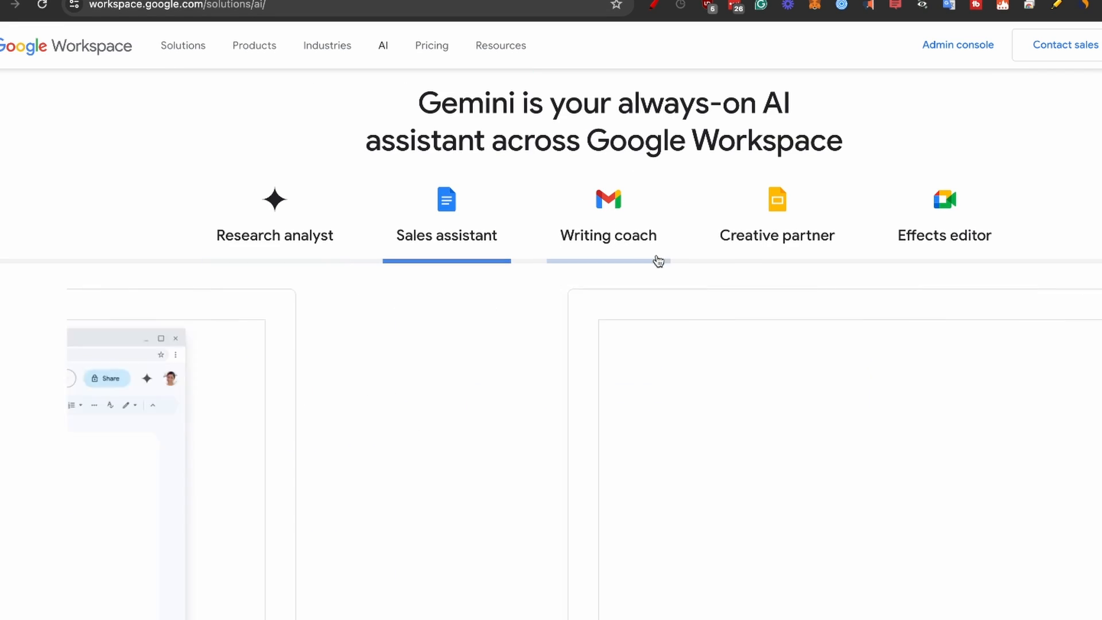
pyautogui.click(607, 218)
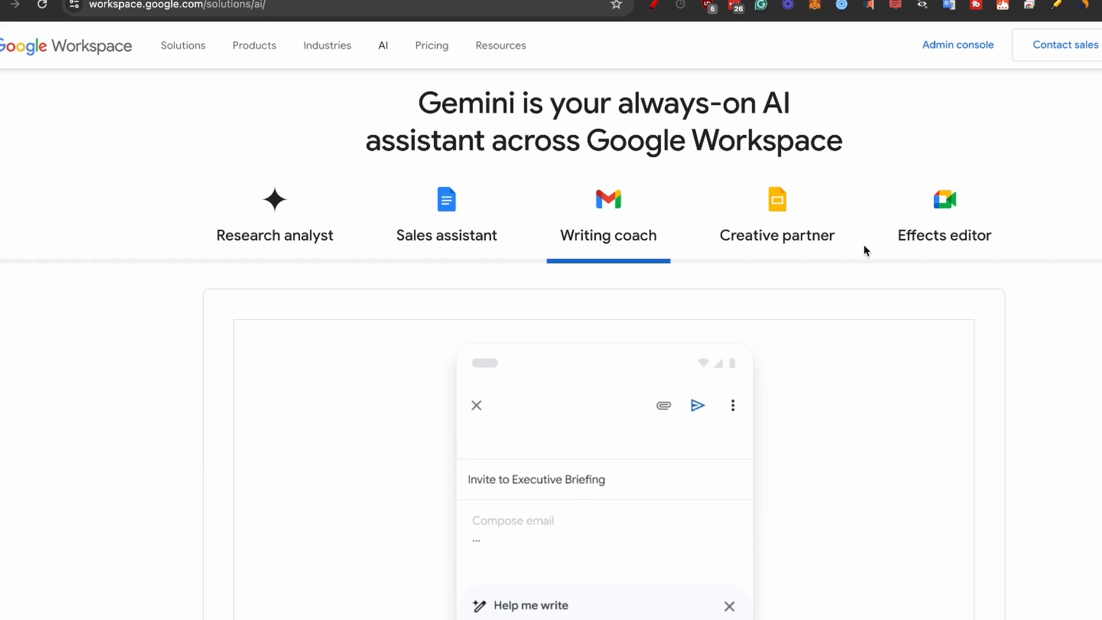